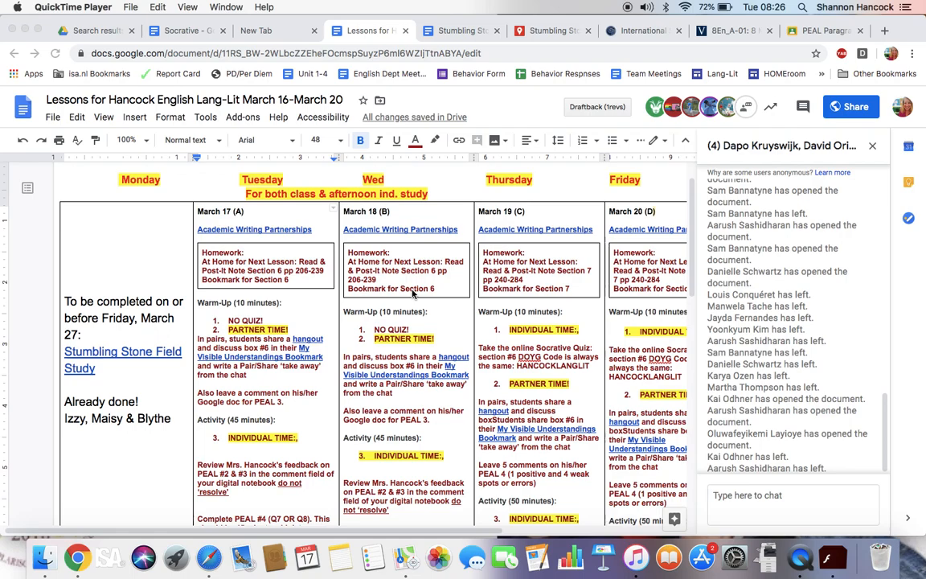
mouse_move(297, 294)
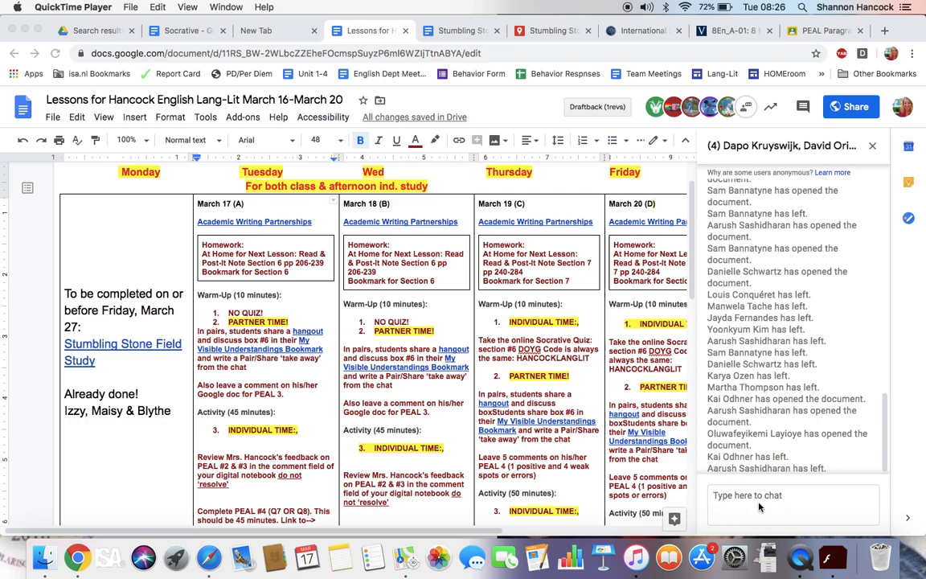
mouse_move(776, 438)
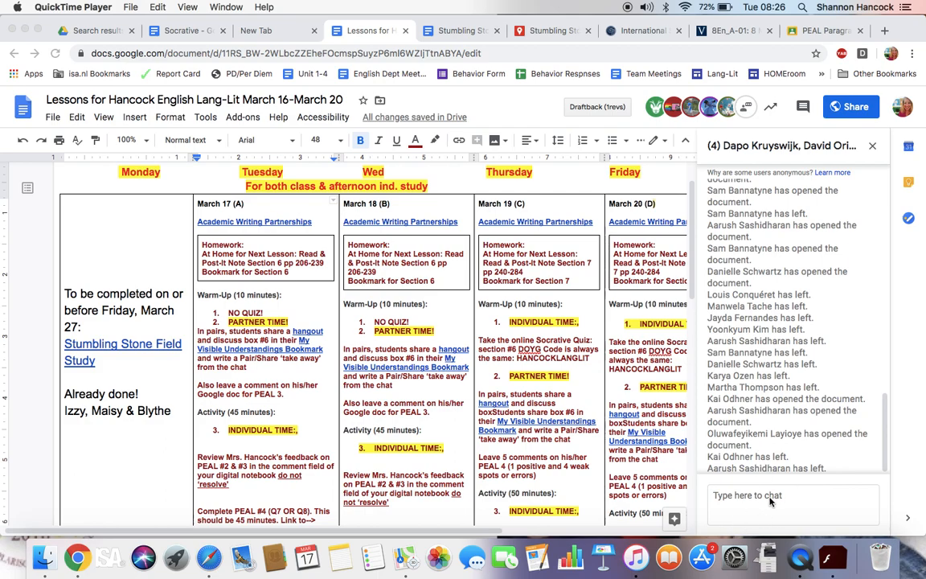
mouse_move(470, 358)
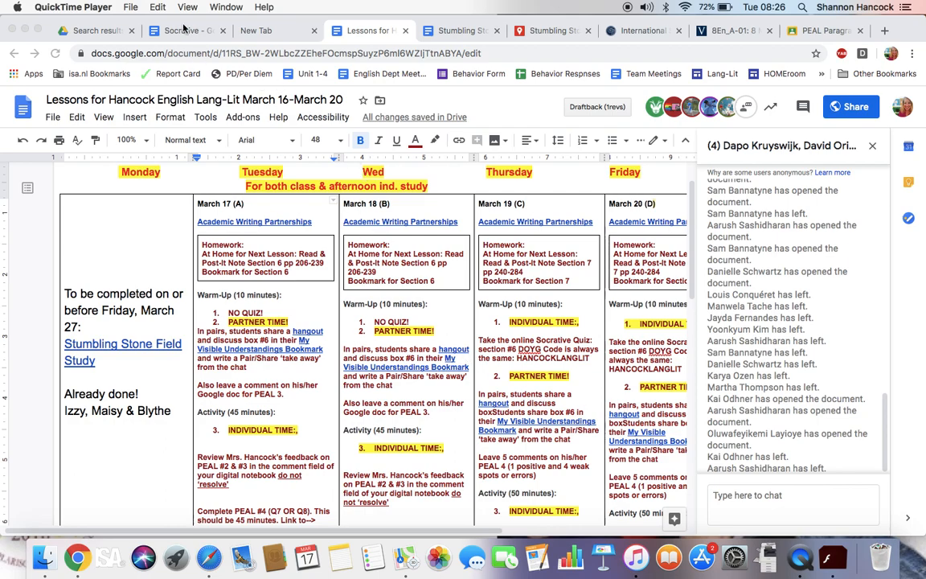
mouse_move(270, 383)
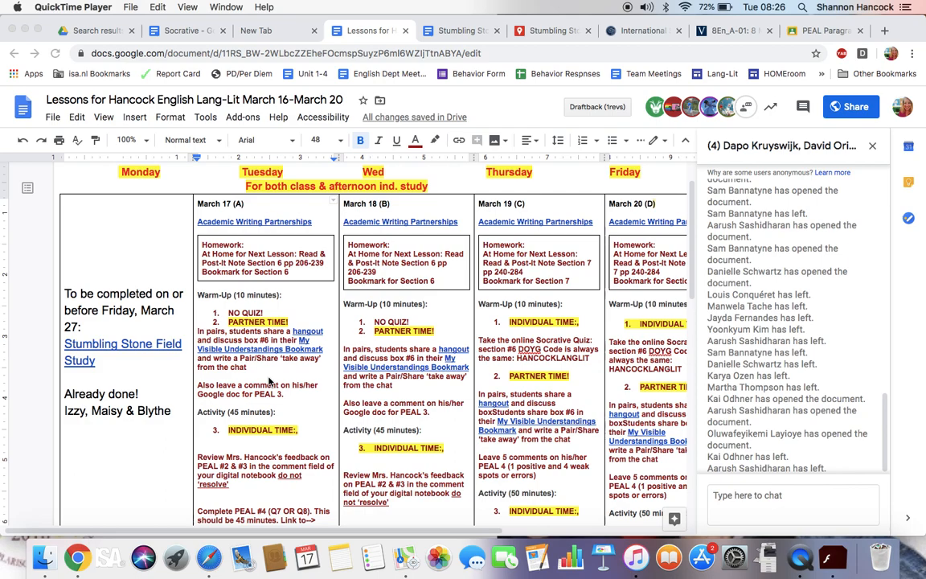
Open the March 17 assignment in Veracross and scroll through its details.
click(723, 30)
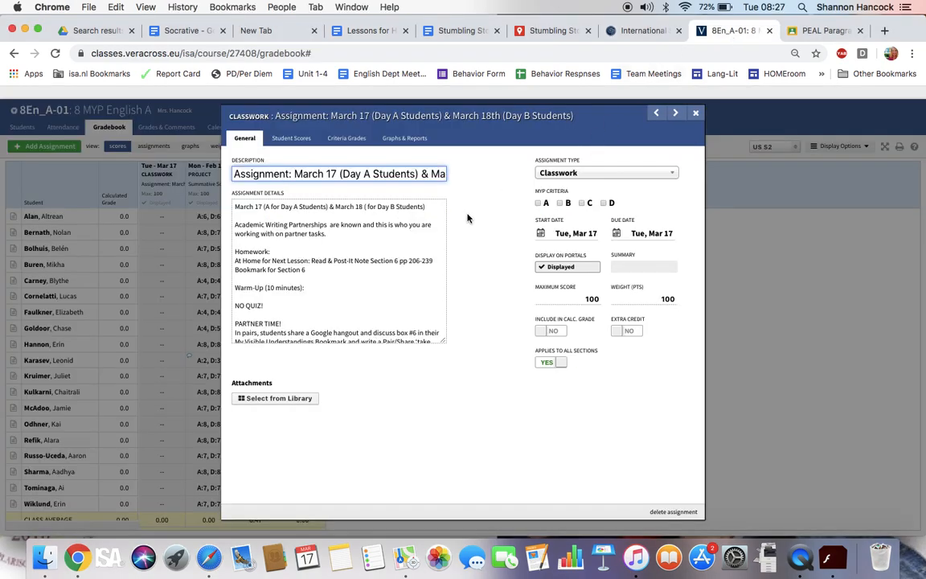
scroll(down, 3)
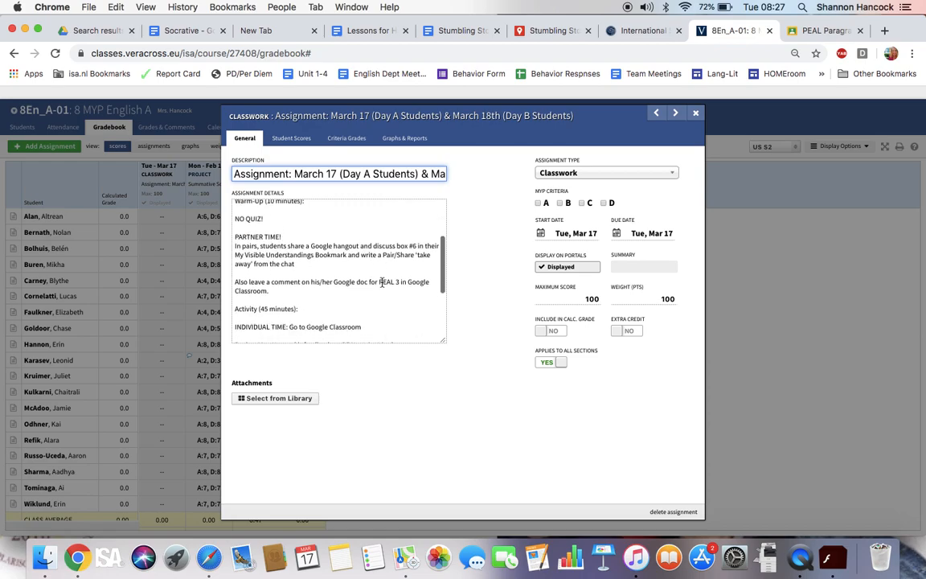
scroll(up, 3)
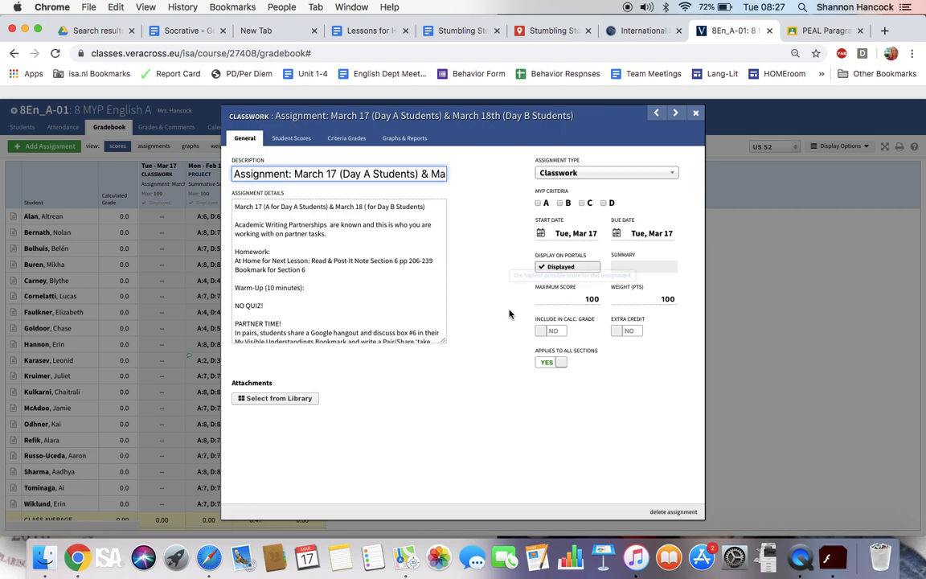
Review Student Scores, leave Altrean's status as Pending, and close the assignment.
click(291, 137)
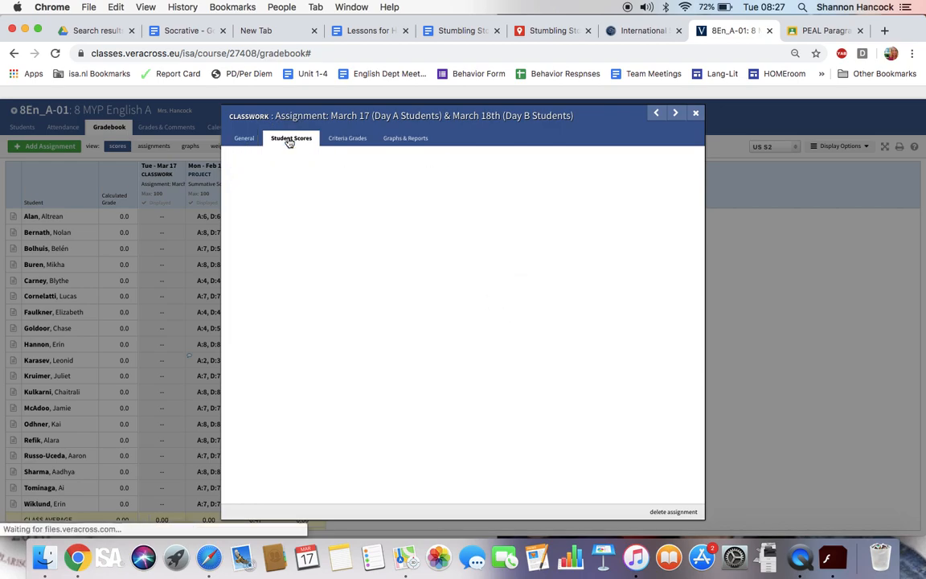
click(290, 137)
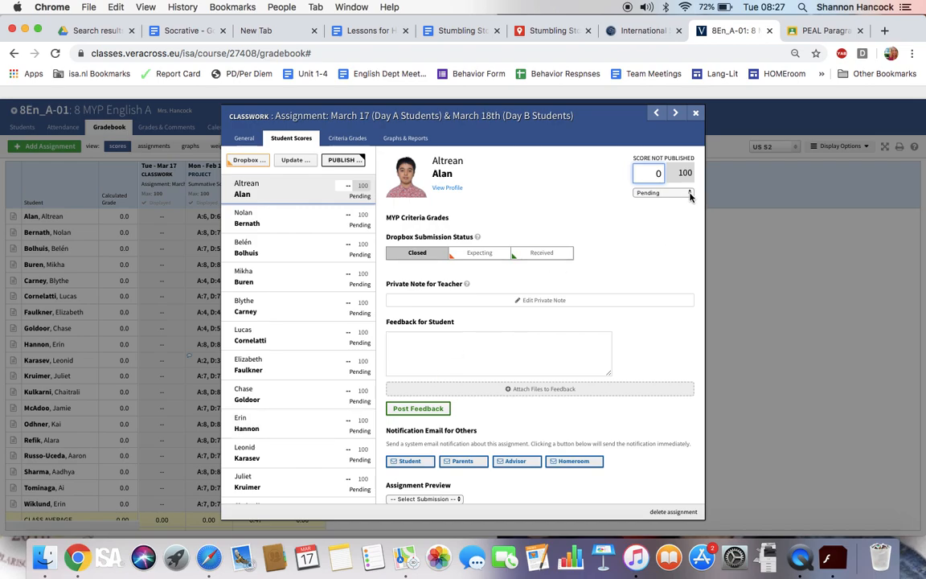
click(687, 194)
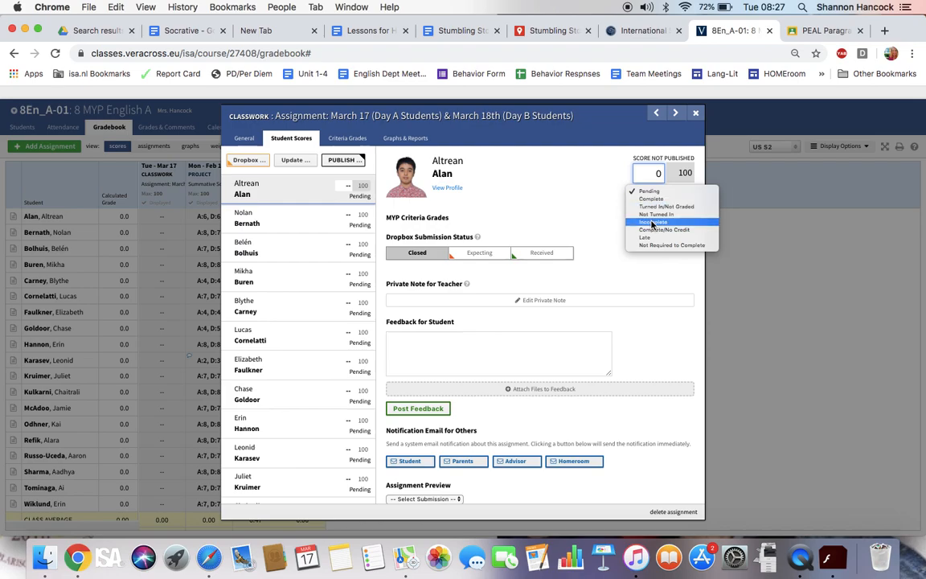
mouse_move(651, 199)
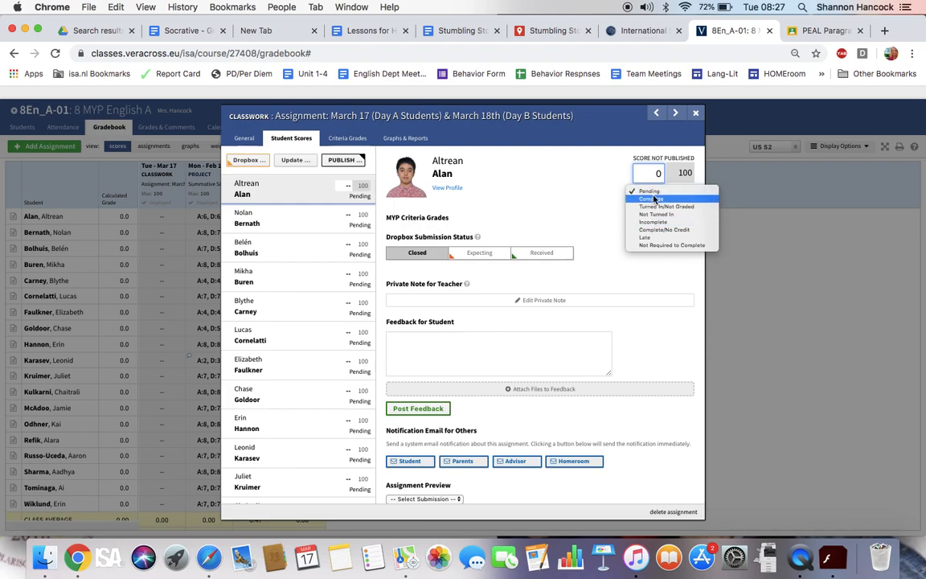
click(647, 192)
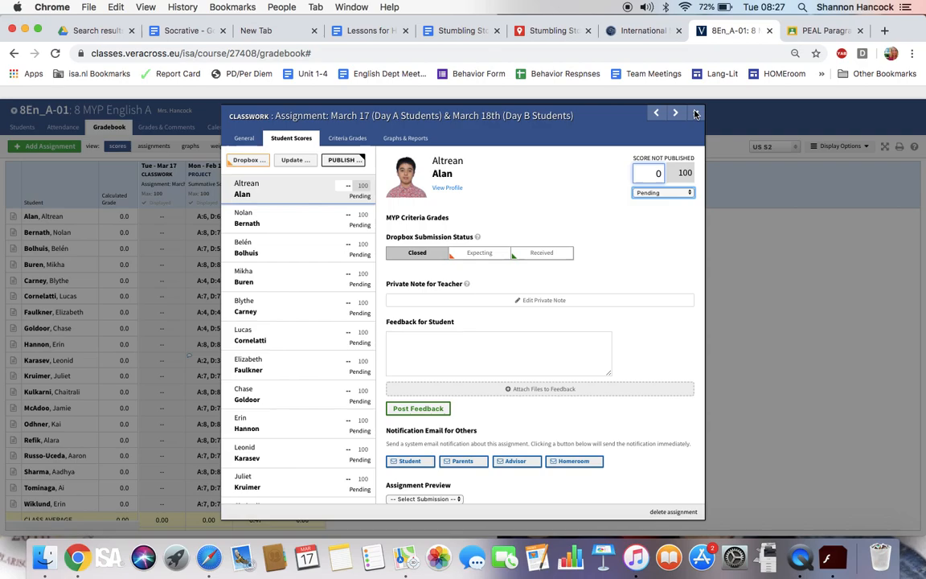
click(695, 112)
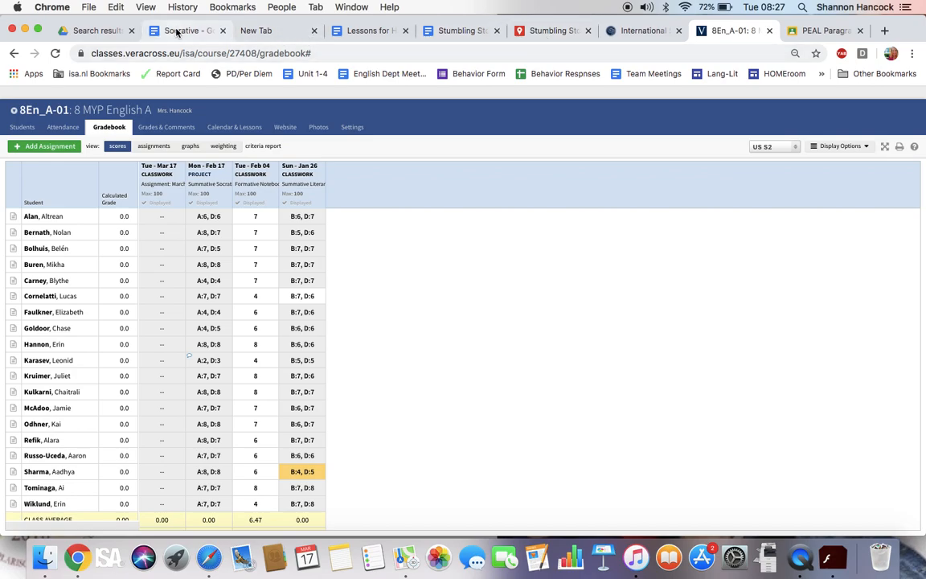
View the Socrative quiz results document, then return to the March 16–20 lesson plan.
click(185, 31)
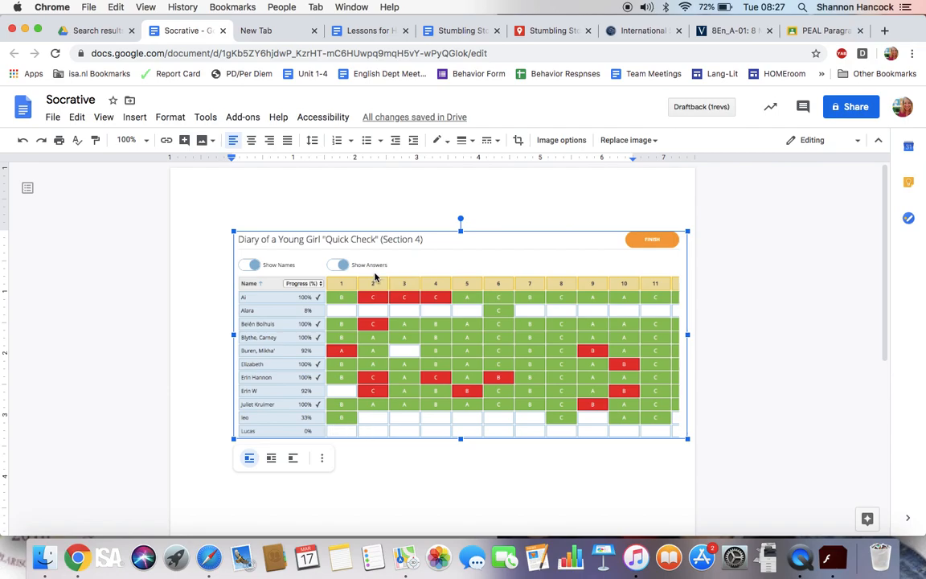
mouse_move(357, 192)
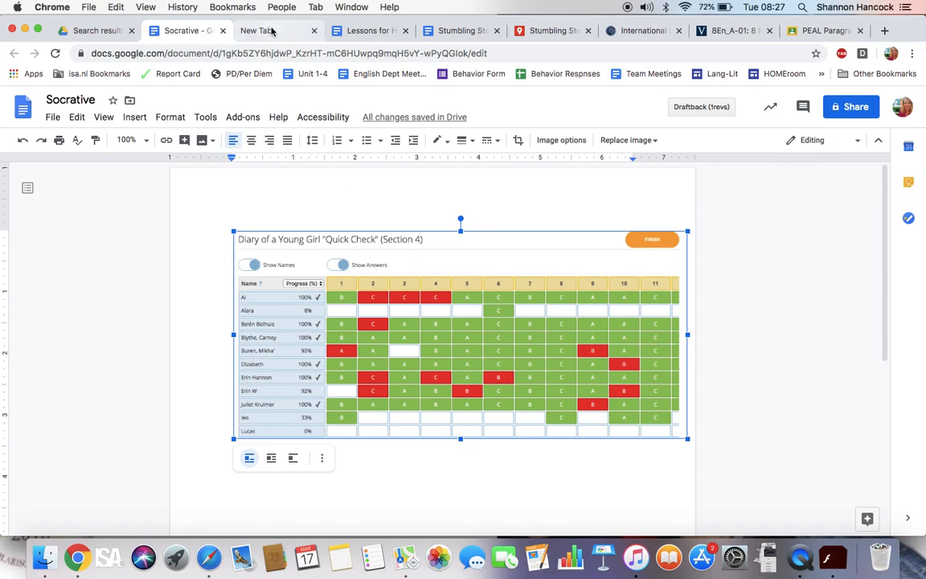
mouse_move(368, 31)
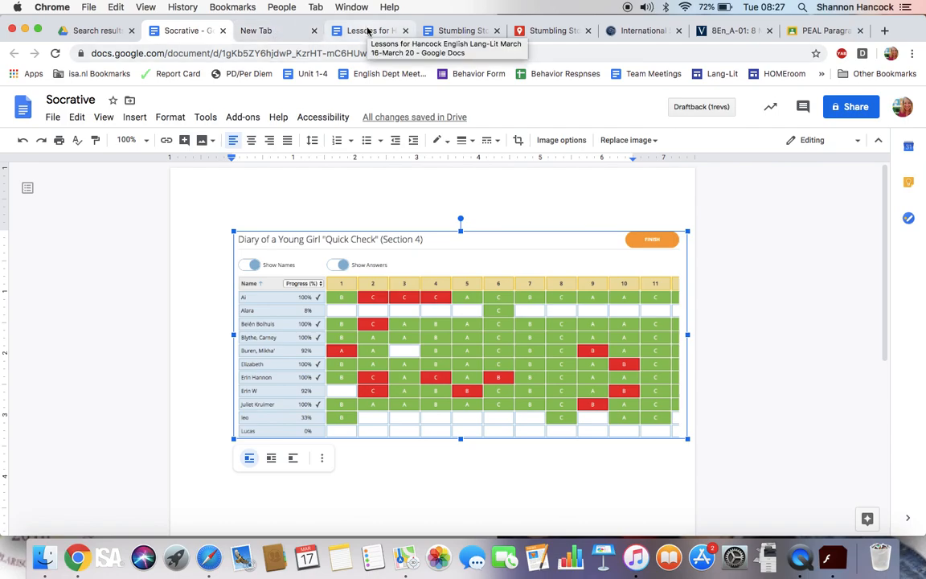
click(365, 31)
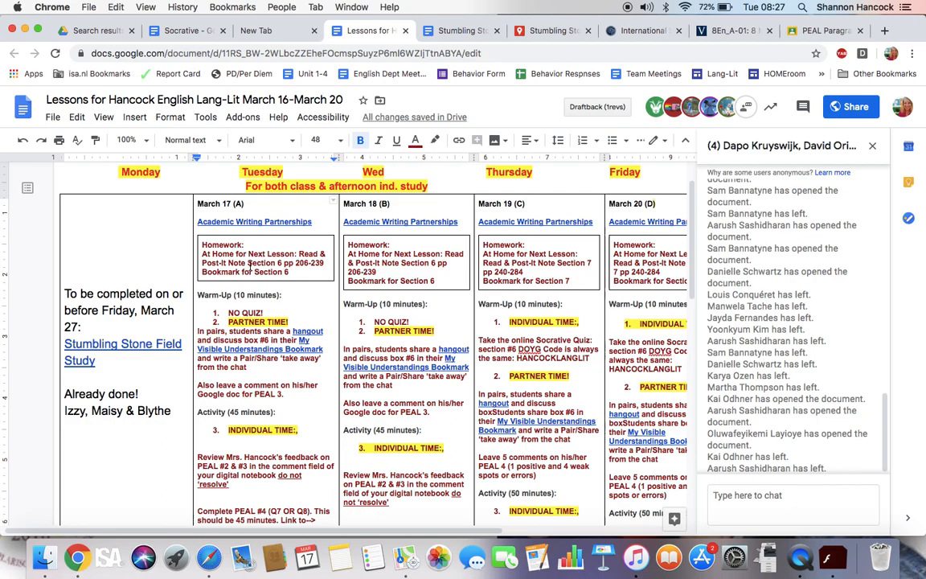
Open the Academic Writing Partnerships 2020 document with the Unit 3 A2 partner pairings.
scroll(down, 3)
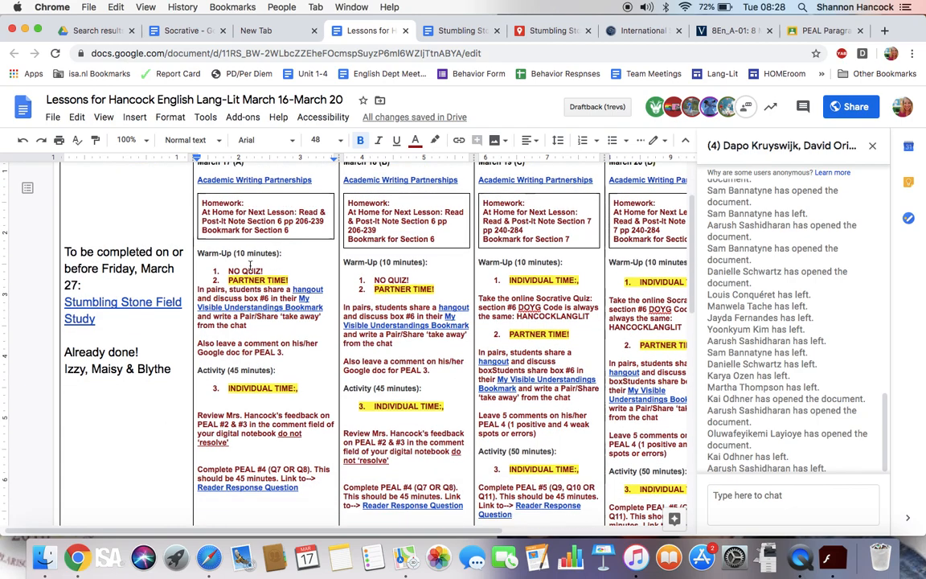
scroll(down, 3)
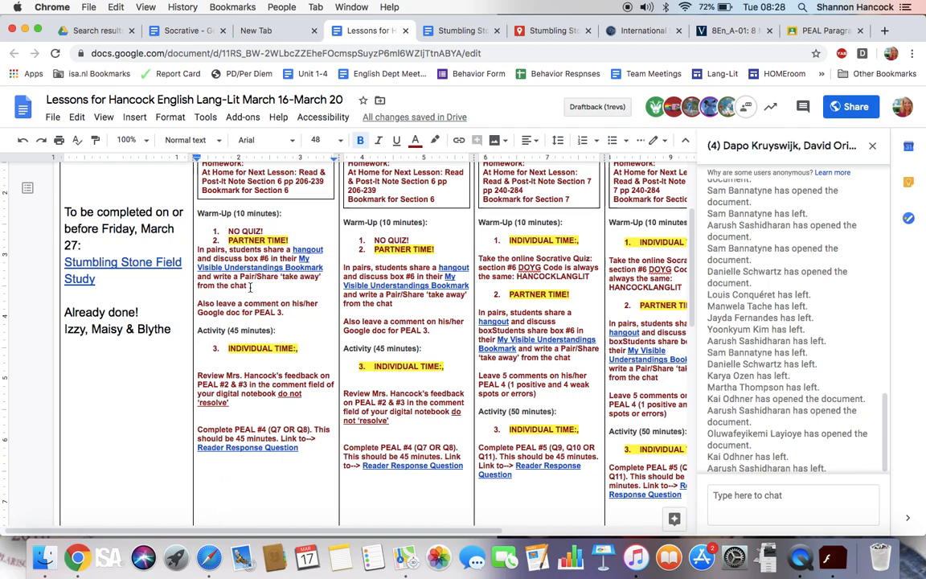
mouse_move(250, 288)
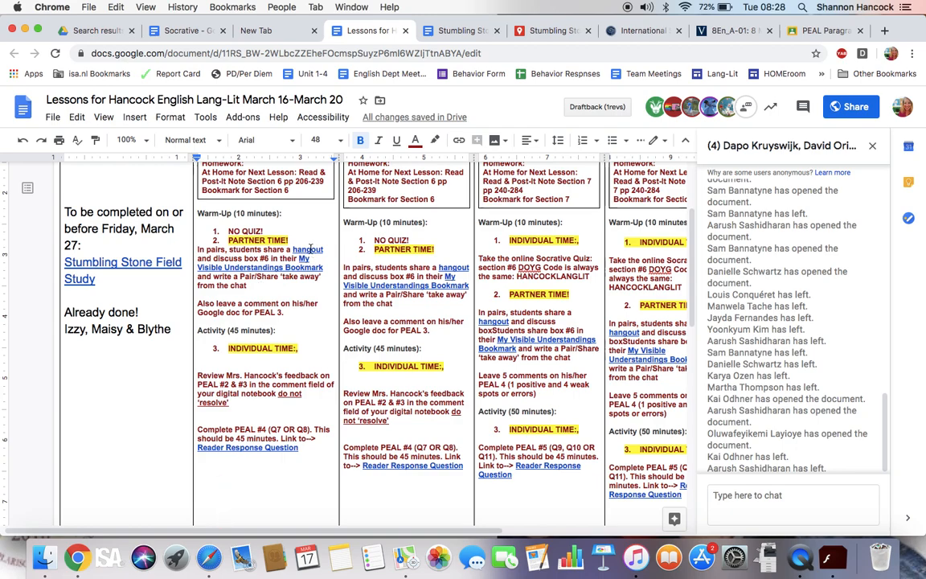
scroll(up, 3)
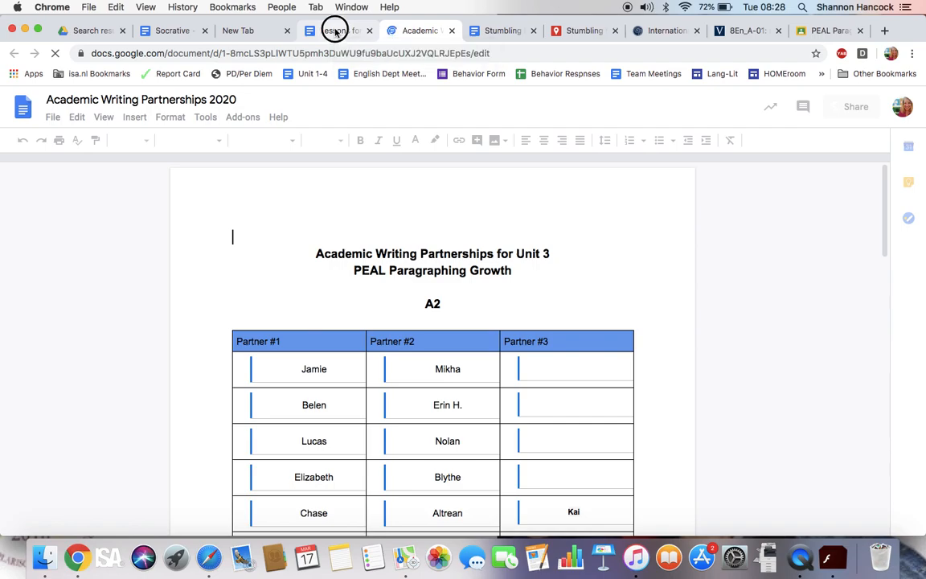
click(336, 30)
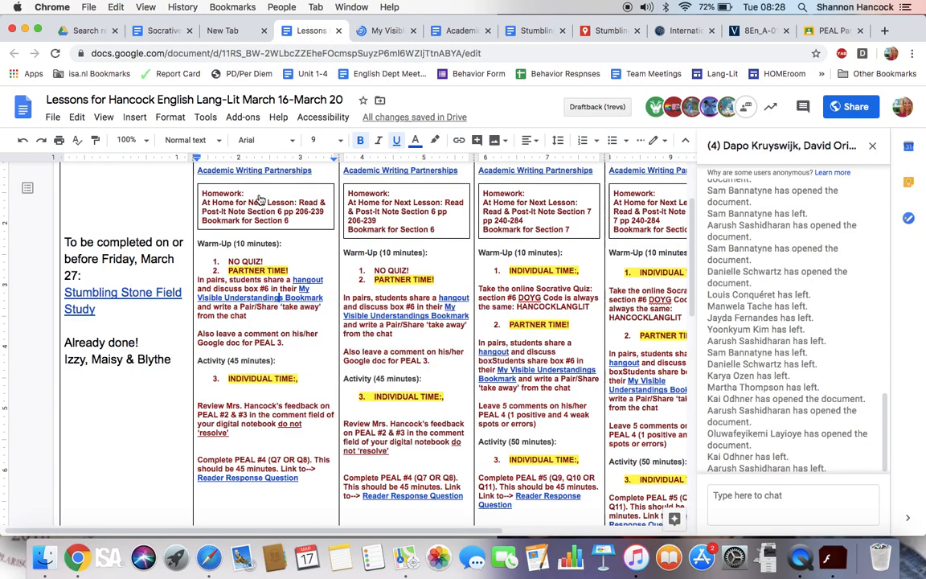
Show the link preview for the Reader Response Question in the first lesson column.
scroll(down, 3)
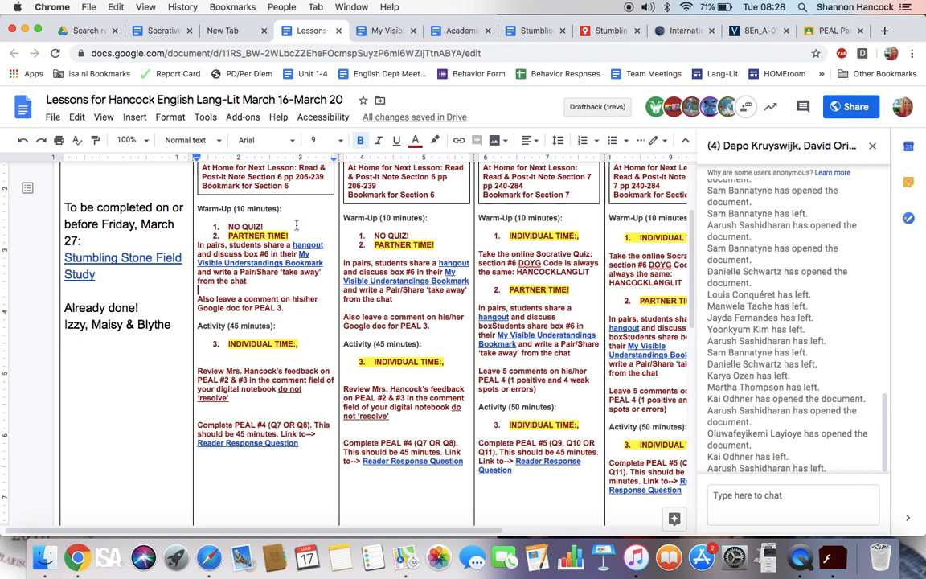
mouse_move(255, 312)
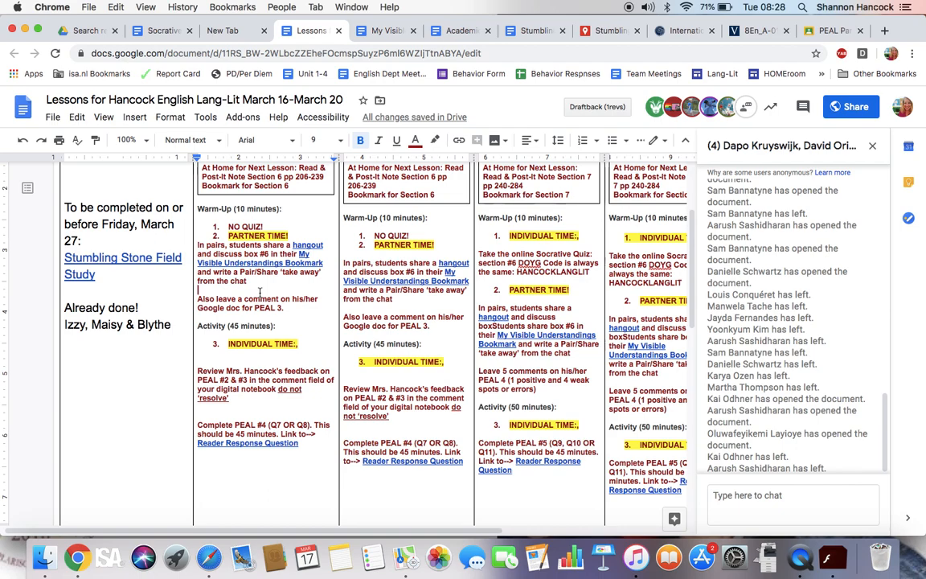
scroll(down, 3)
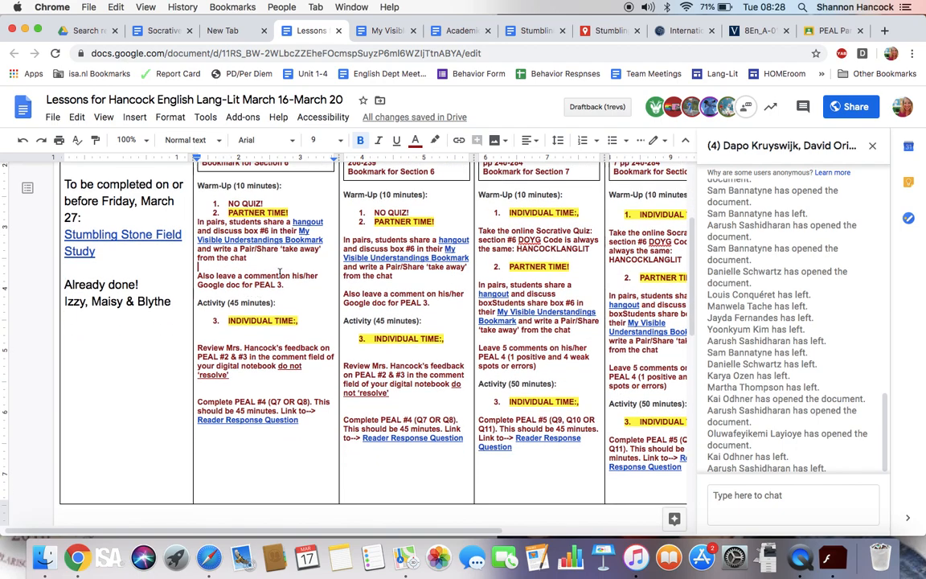
mouse_move(306, 307)
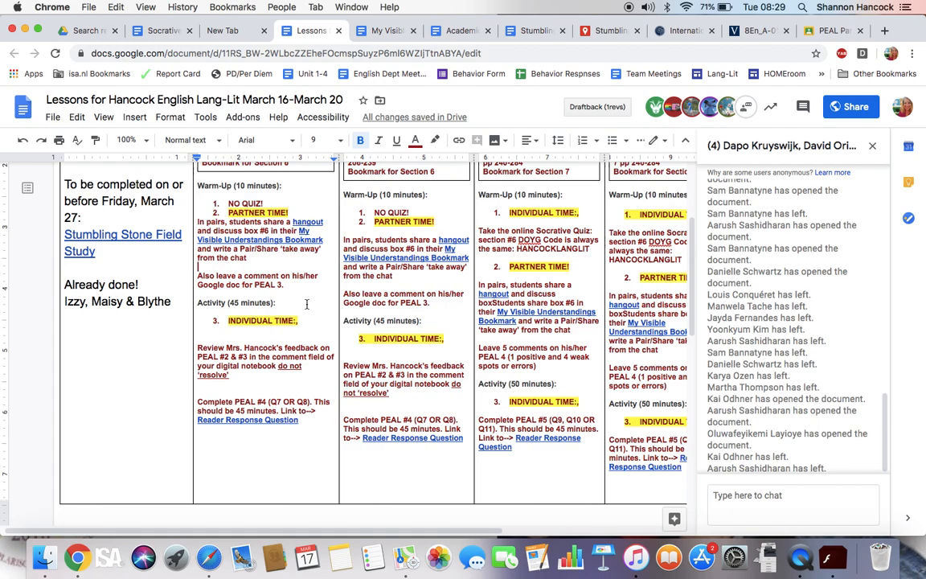
scroll(down, 3)
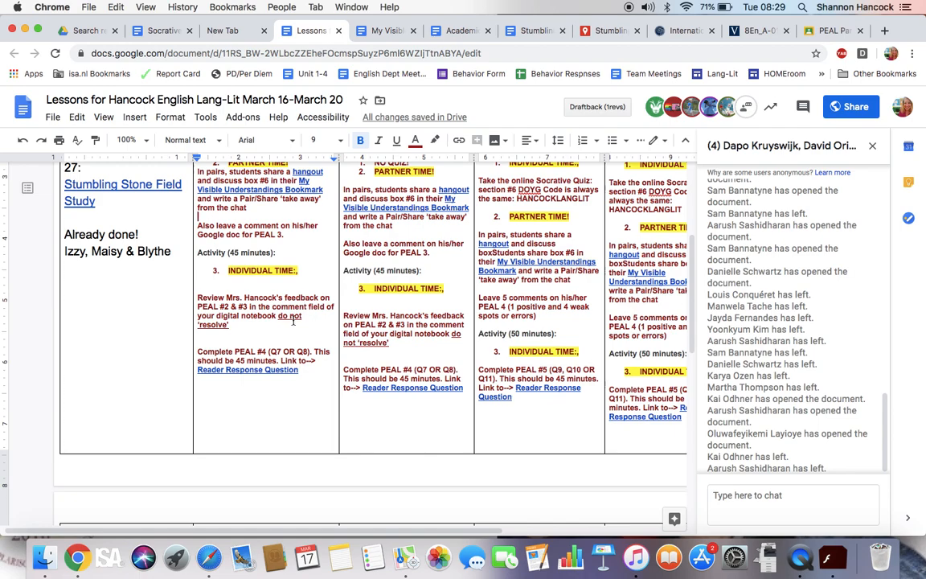
scroll(down, 3)
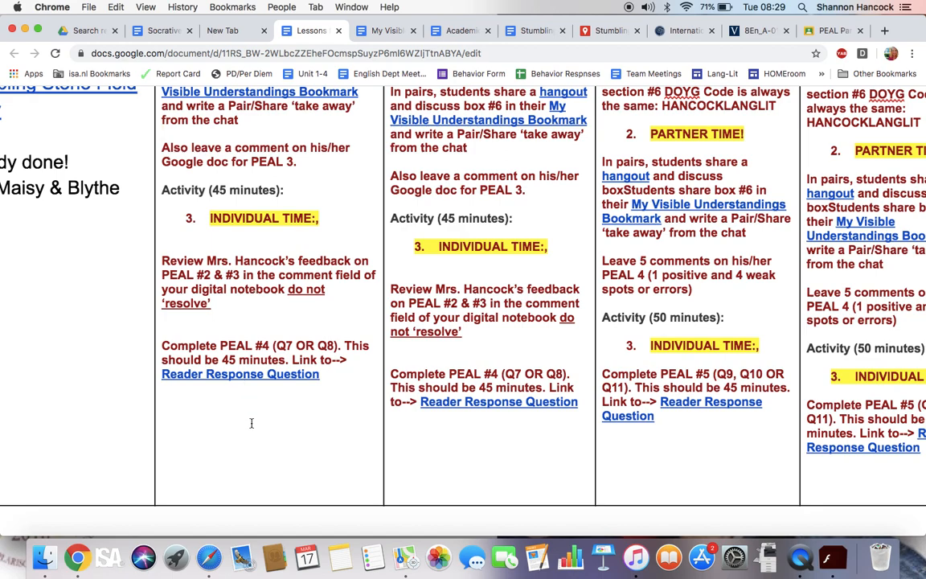
scroll(down, 3)
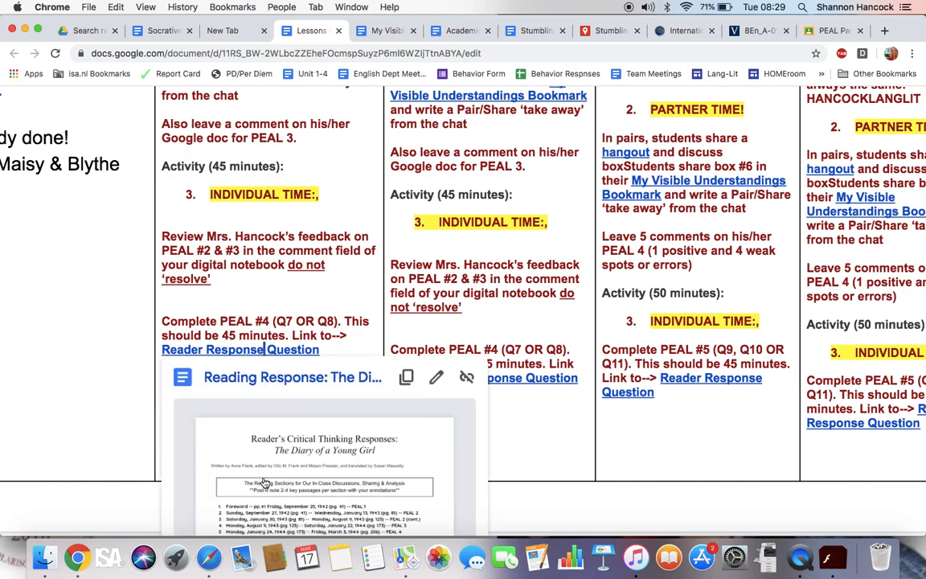
Open The Diary of a Young Girl Reading Response doc and show PEAL #4 questions 7–8.
click(293, 377)
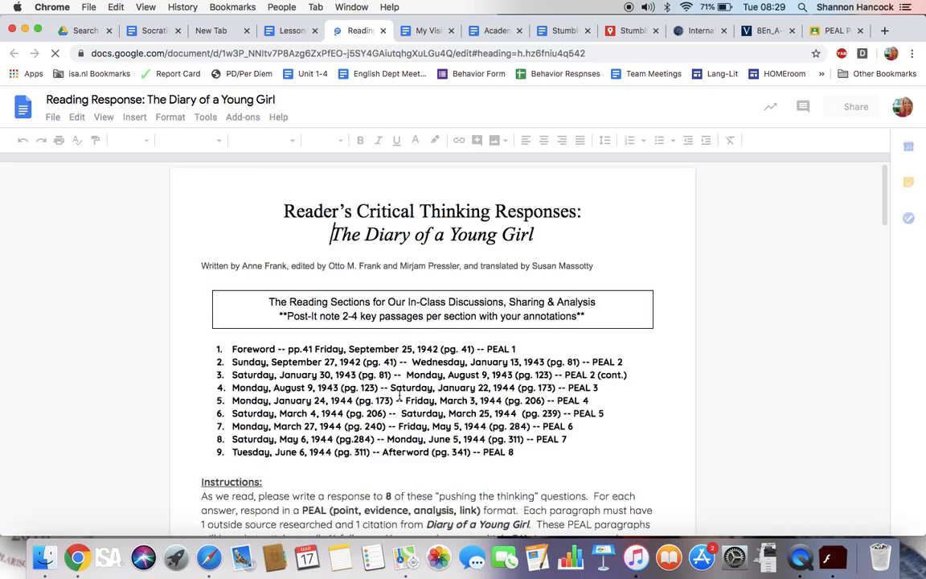
scroll(down, 3)
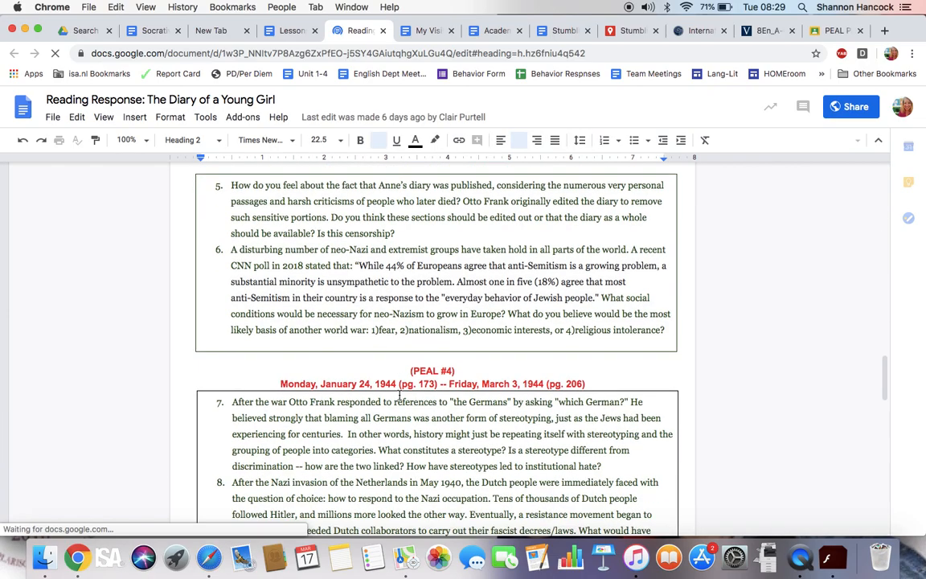
scroll(down, 3)
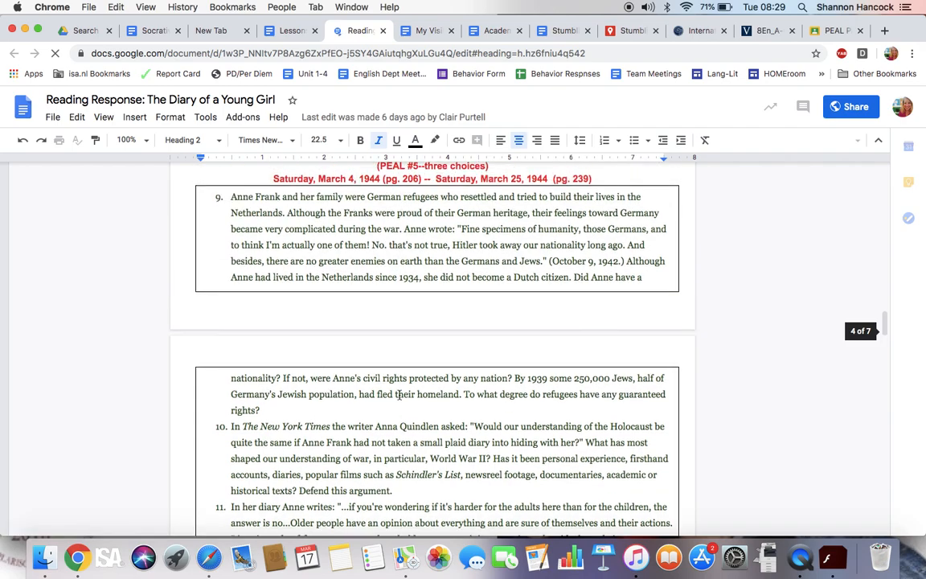
scroll(up, 3)
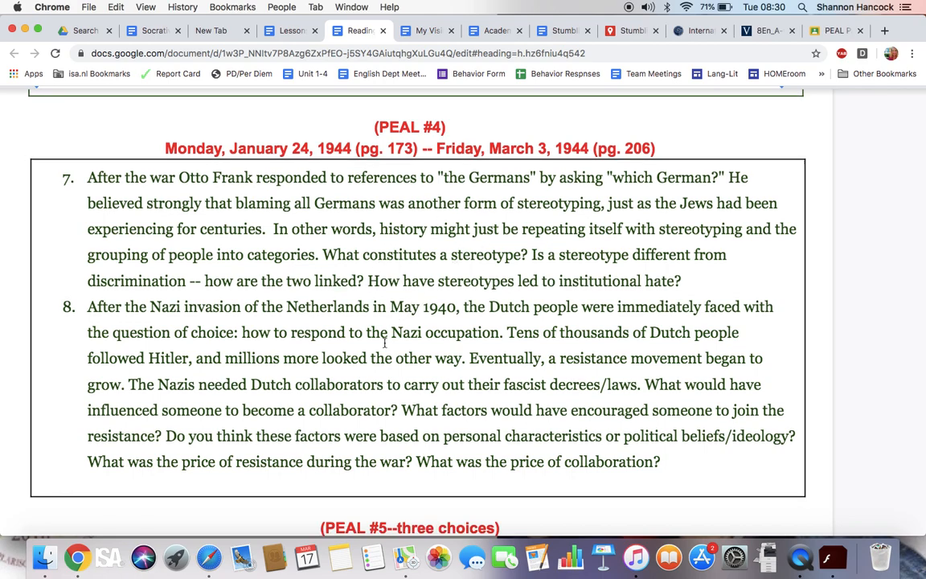
scroll(down, 3)
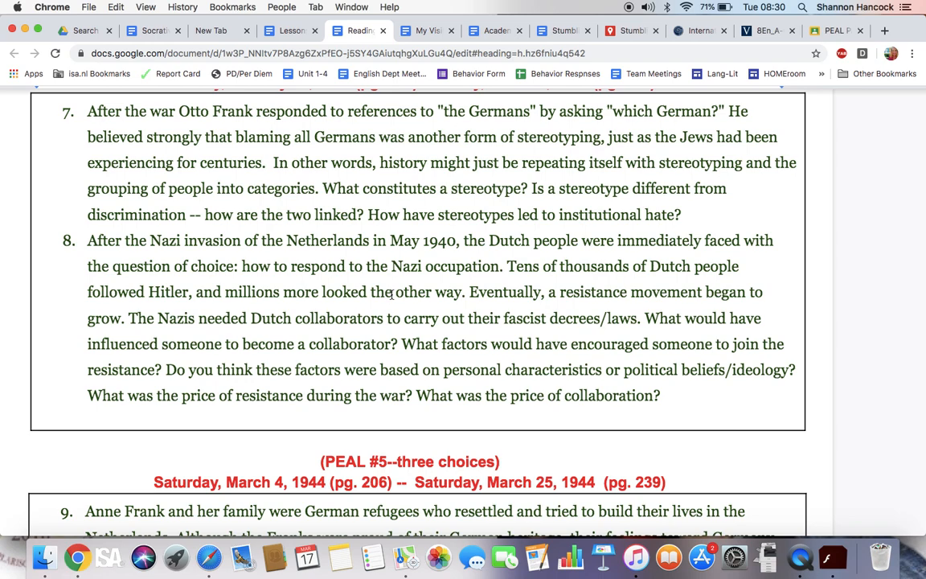
scroll(up, 3)
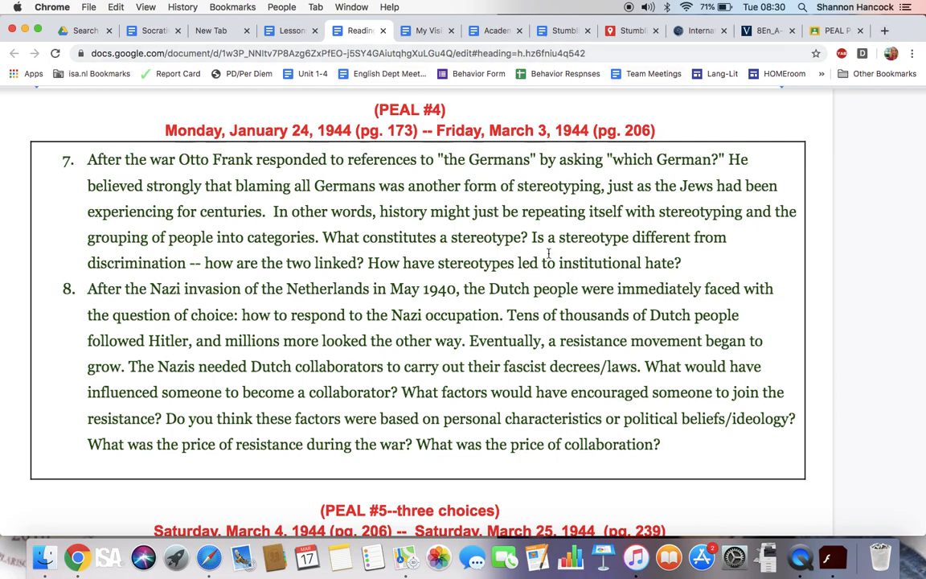
mouse_move(456, 332)
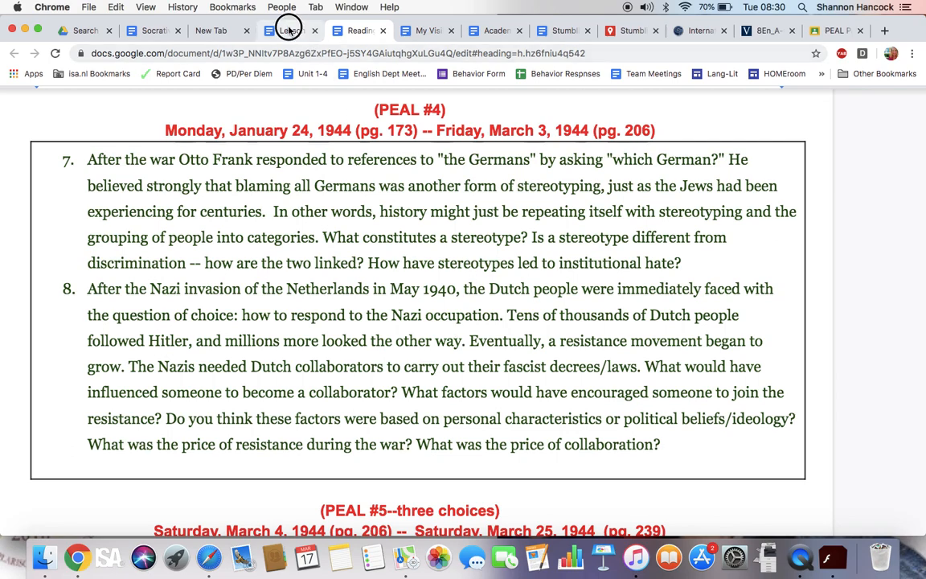
Revisit the March lesson plan, then bring up the Socrative Quick Check results document.
click(289, 30)
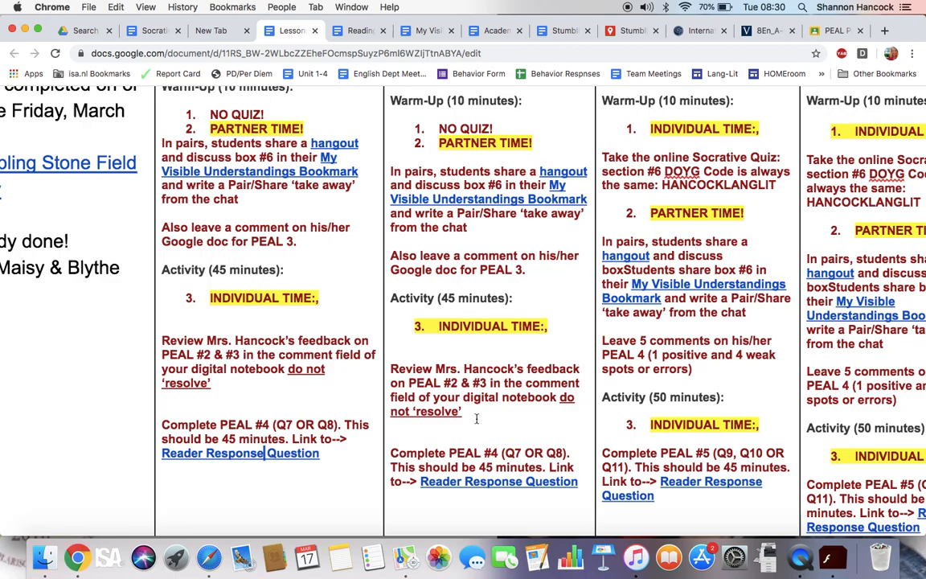
scroll(up, 3)
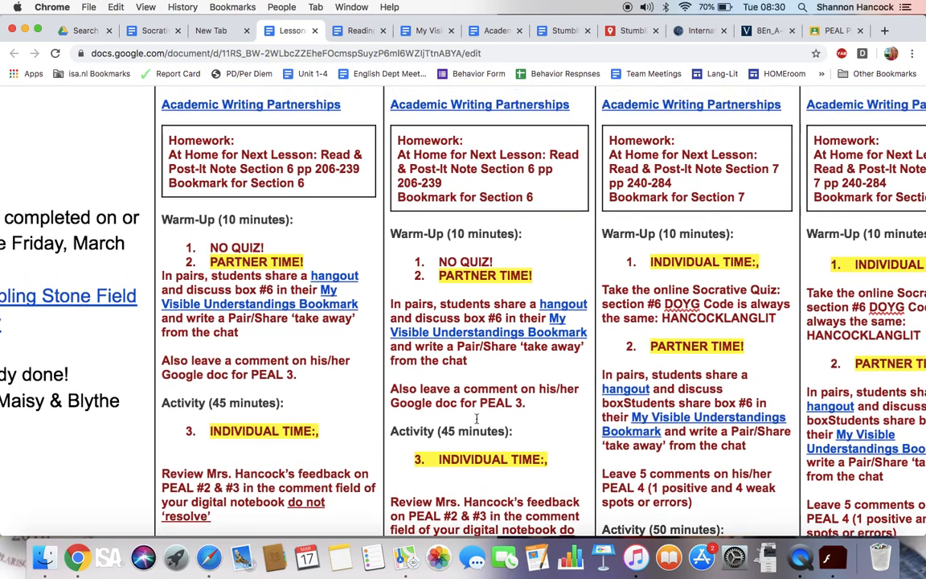
scroll(down, 3)
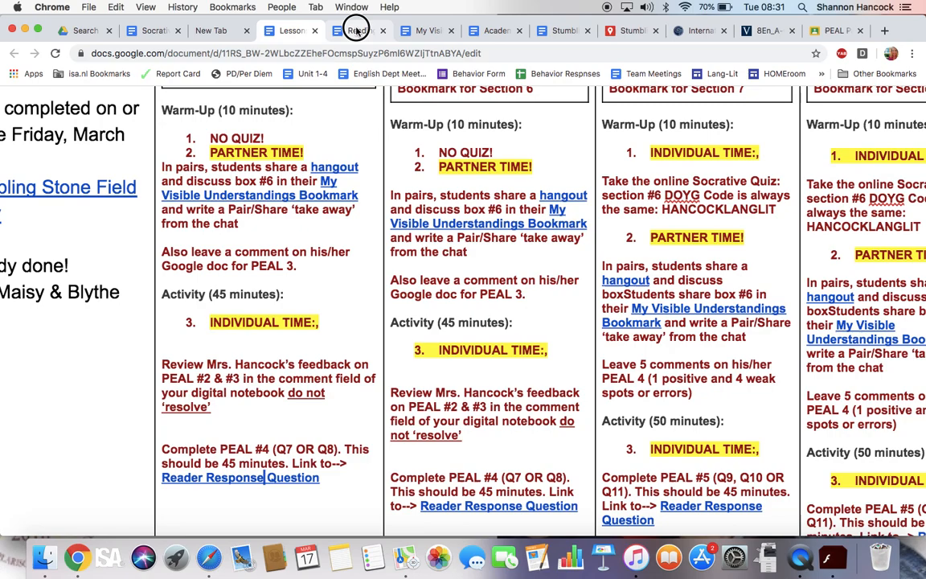
click(494, 30)
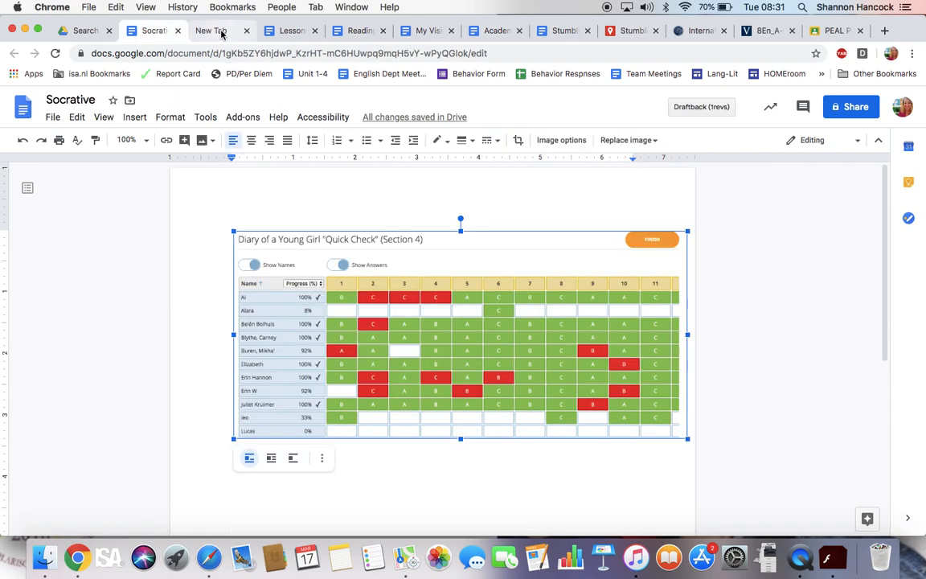
Check Google Drive's Recent files list and reopen the March 16–20 Hancock lesson plan.
click(81, 31)
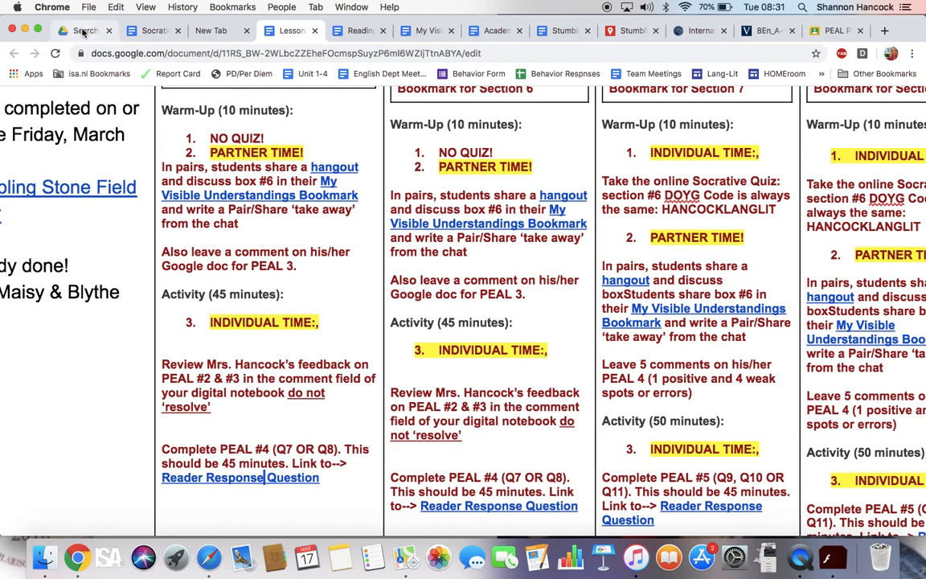
click(84, 31)
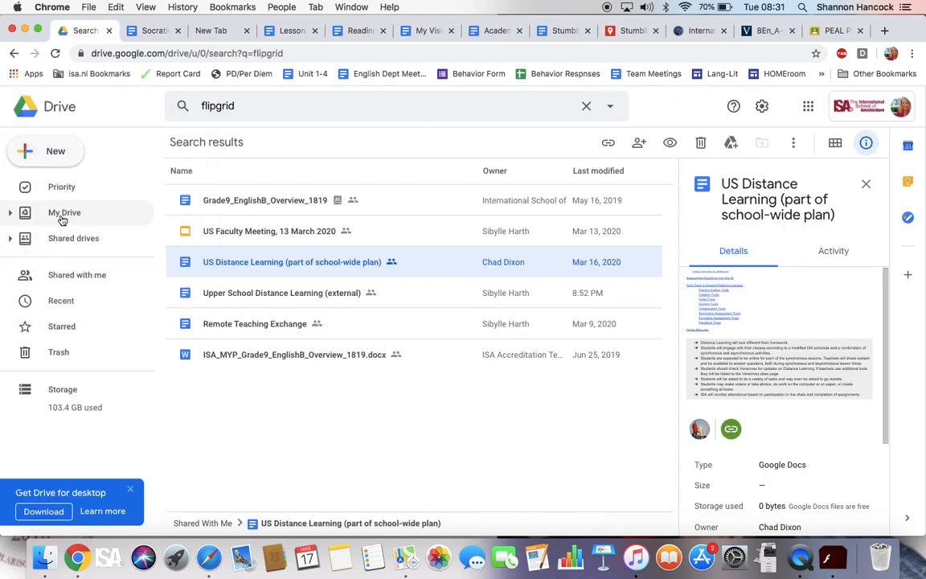
click(61, 299)
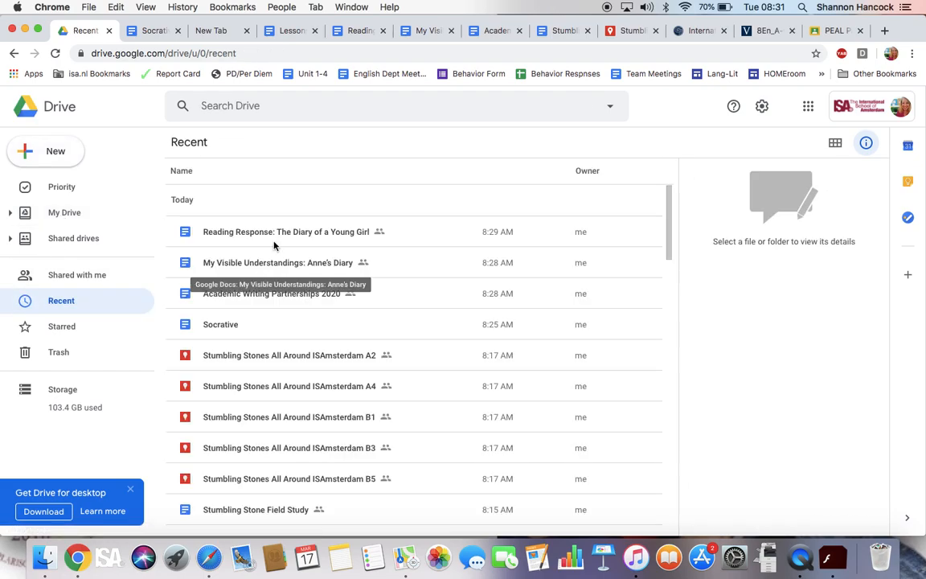
mouse_move(245, 339)
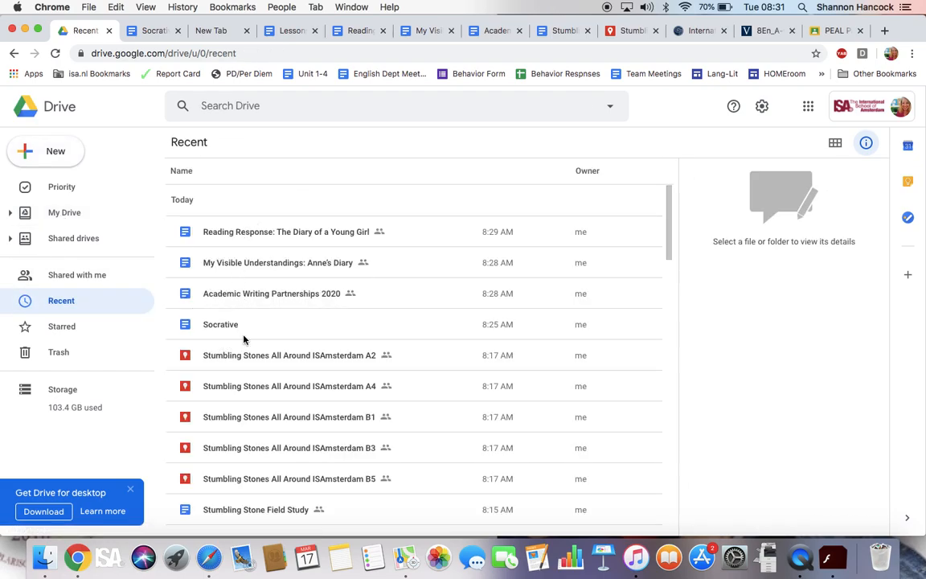
scroll(down, 3)
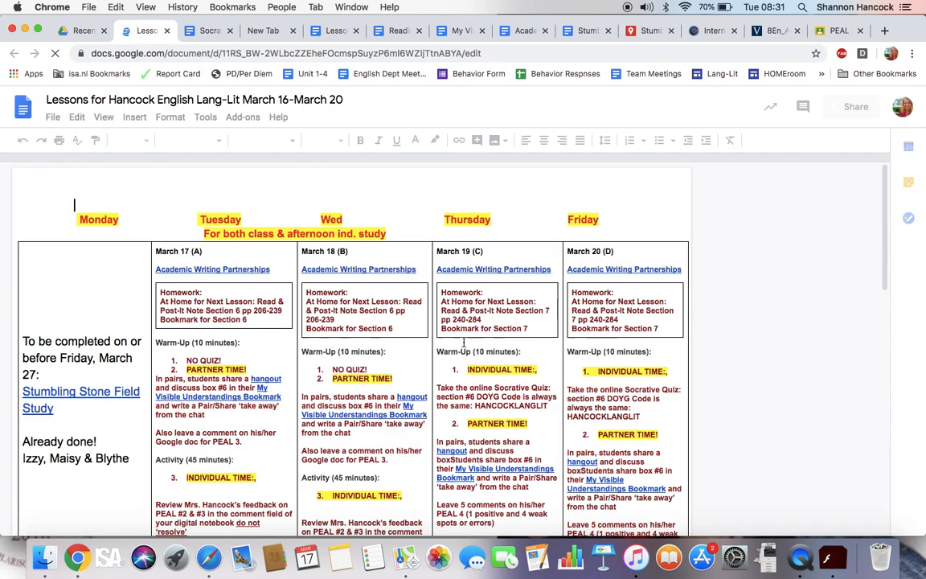
scroll(down, 3)
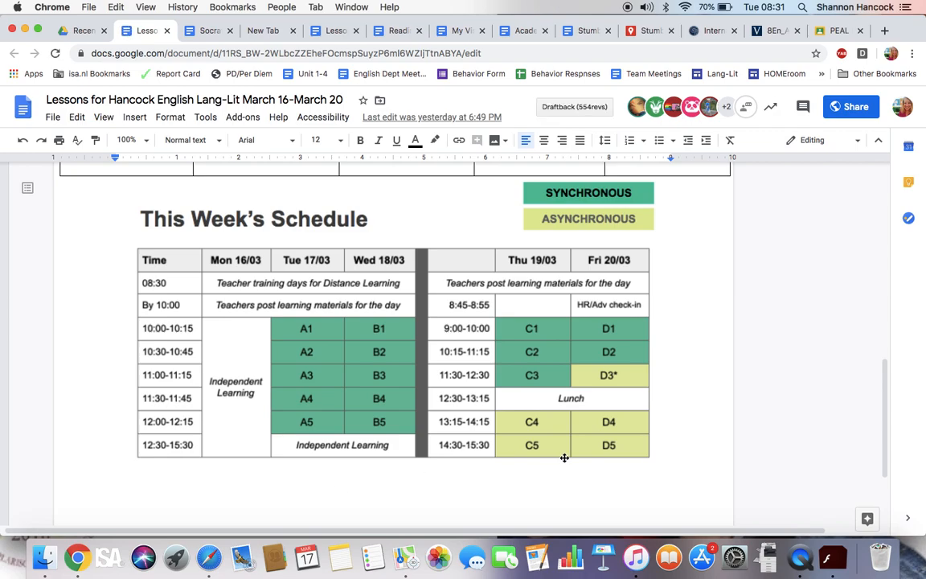
mouse_move(510, 343)
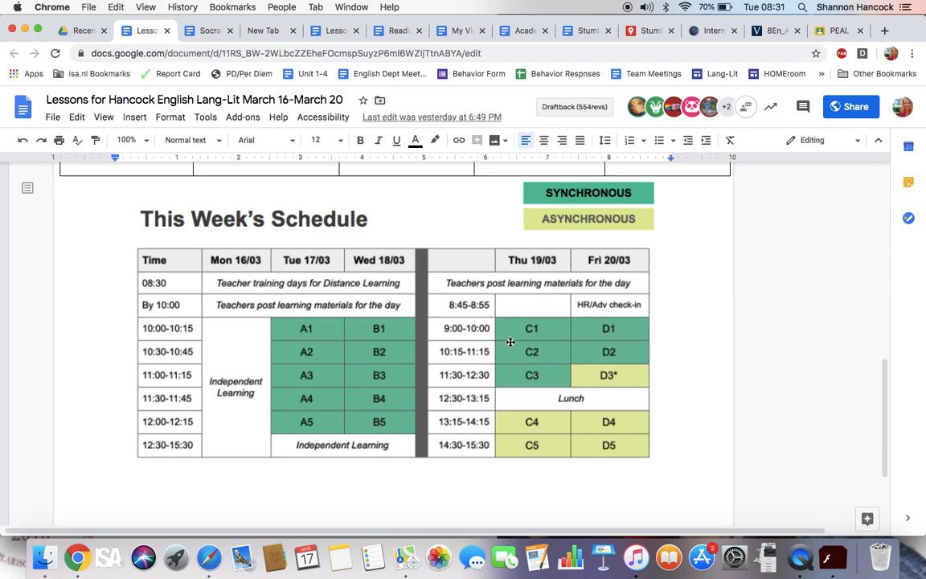
mouse_move(575, 379)
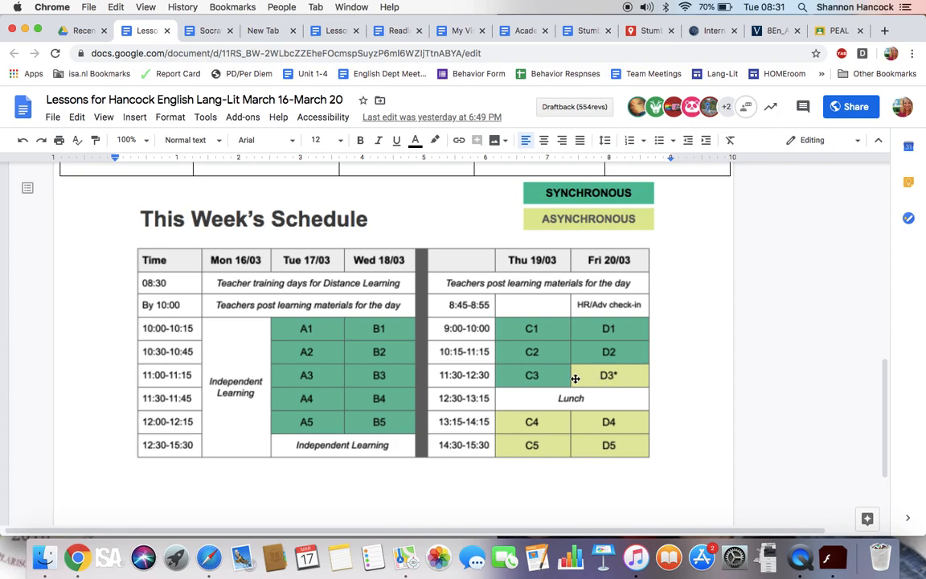
mouse_move(612, 476)
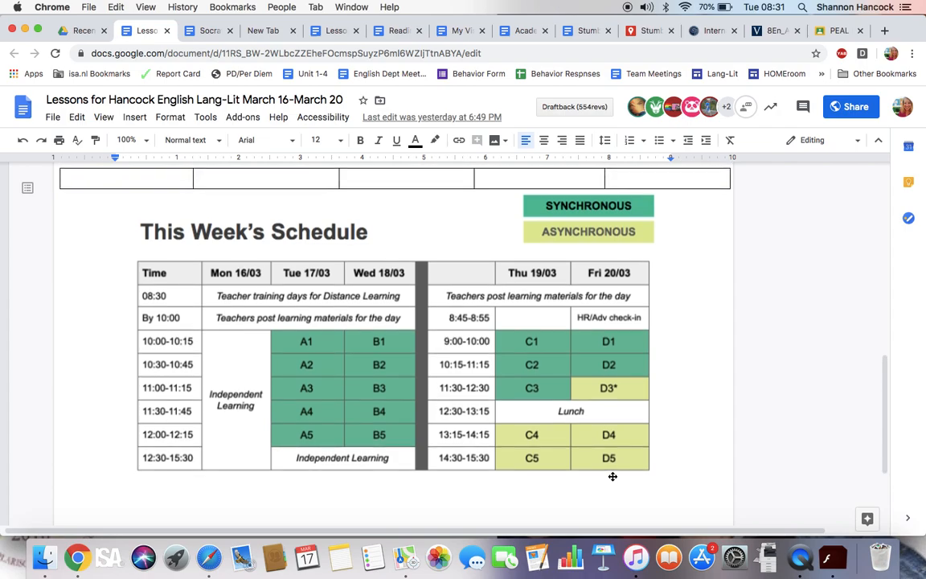
scroll(down, 3)
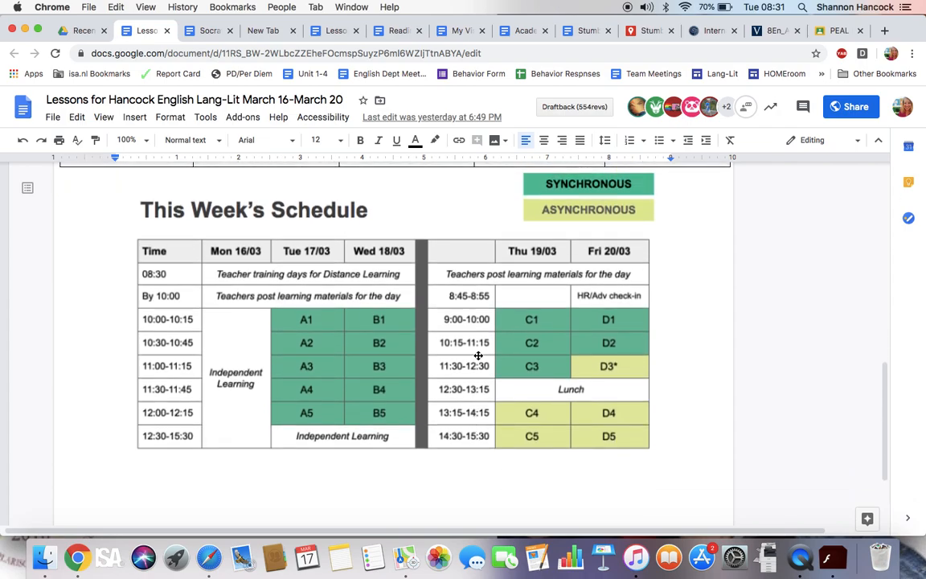
mouse_move(468, 343)
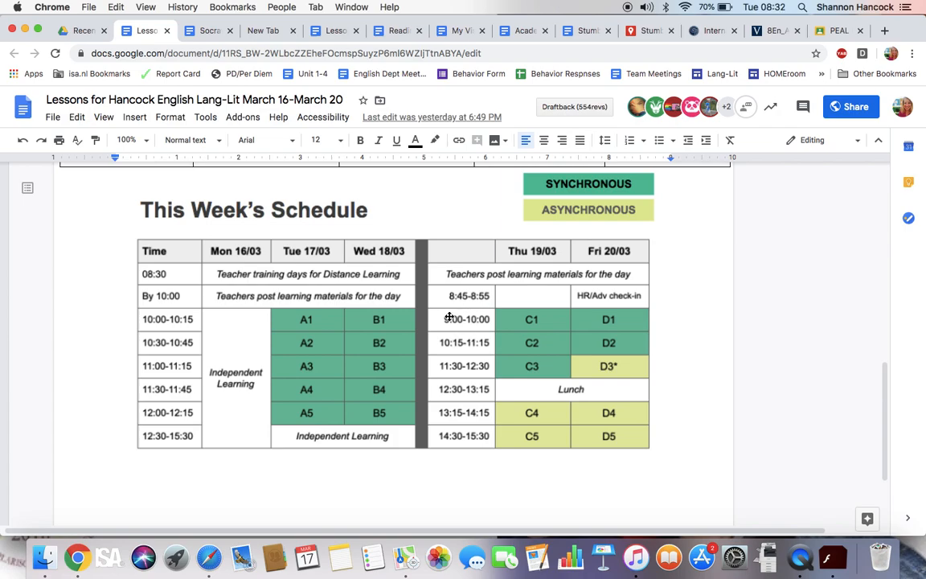
mouse_move(469, 434)
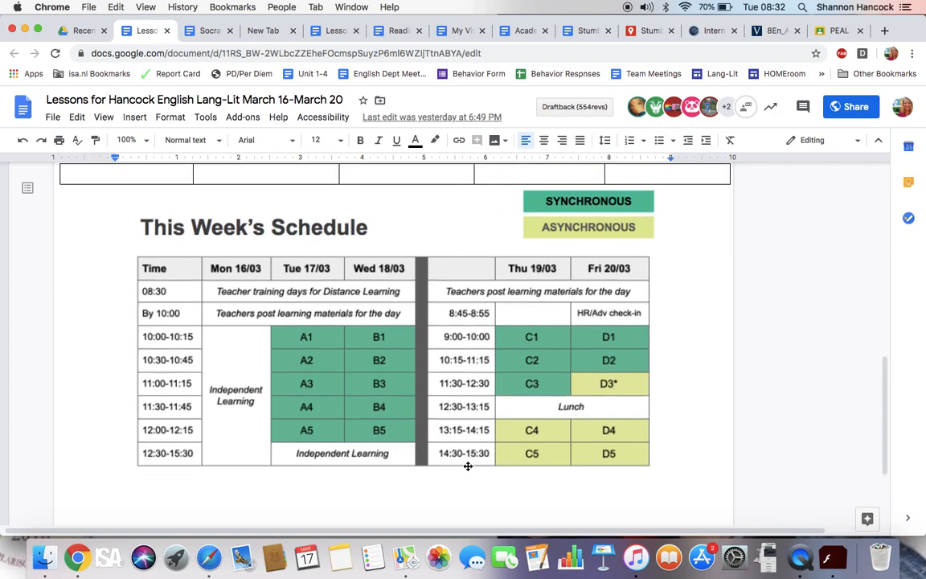
scroll(up, 3)
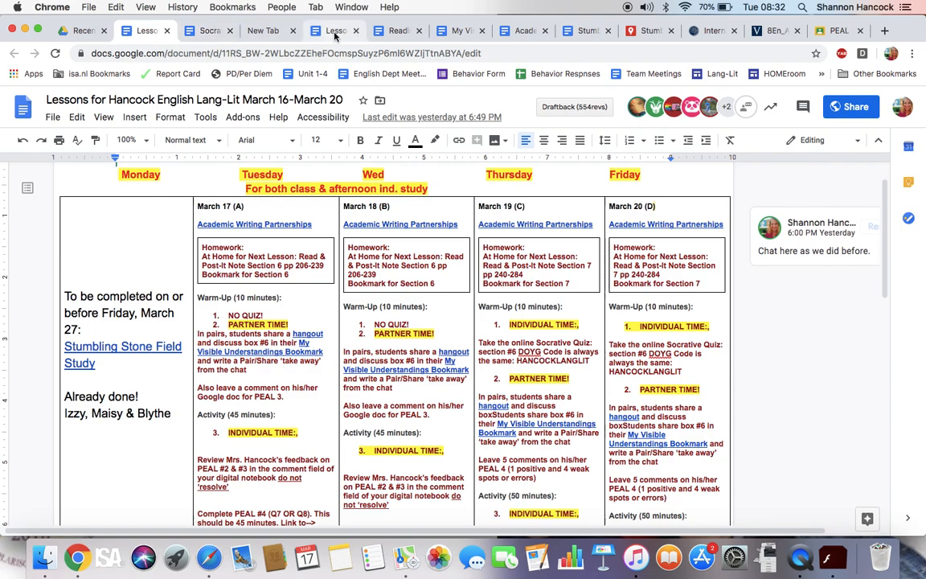
mouse_move(336, 31)
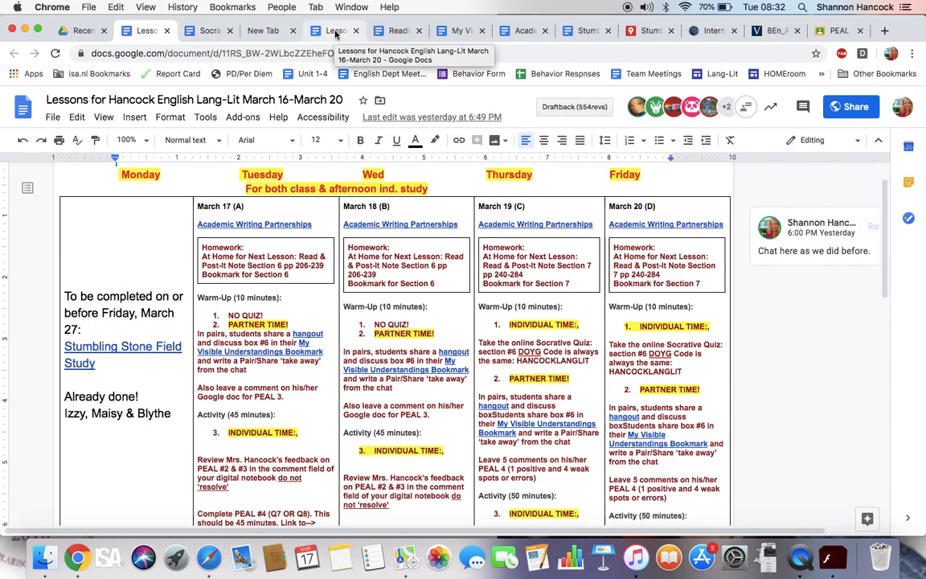
mouse_move(530, 34)
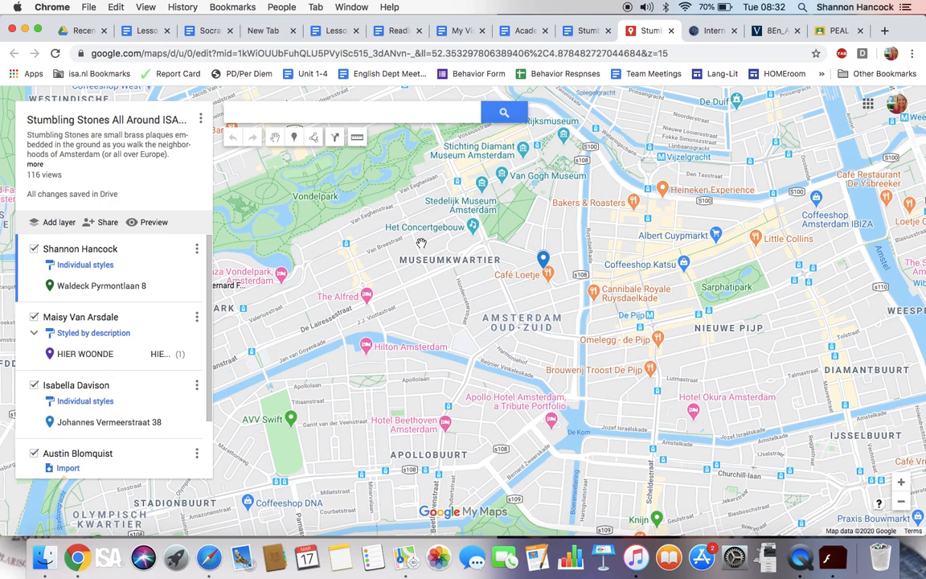
mouse_move(80, 446)
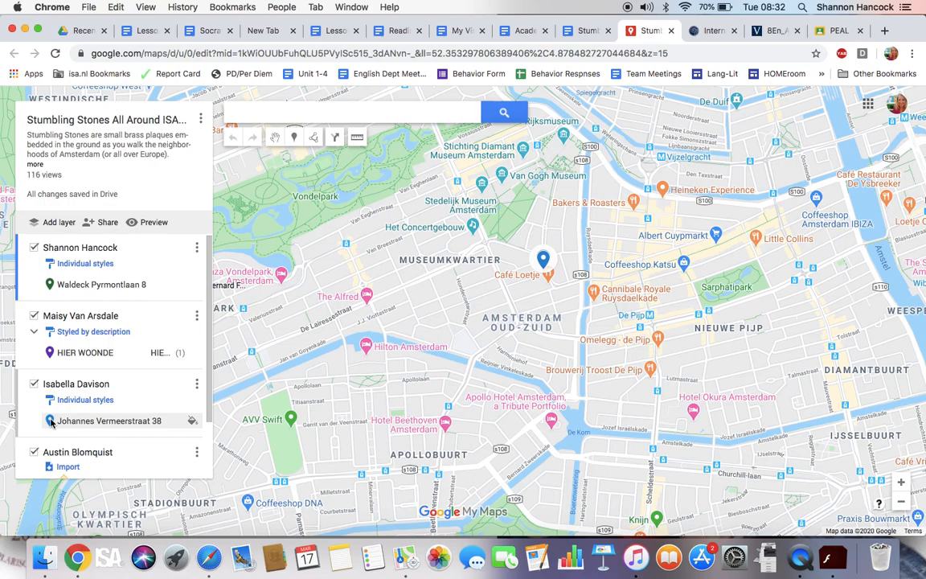
click(109, 420)
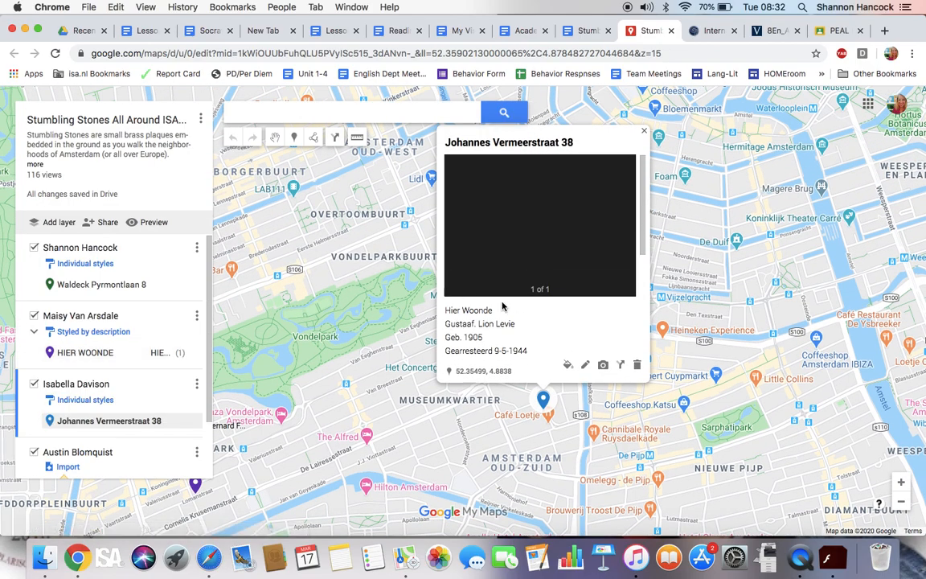
mouse_move(571, 272)
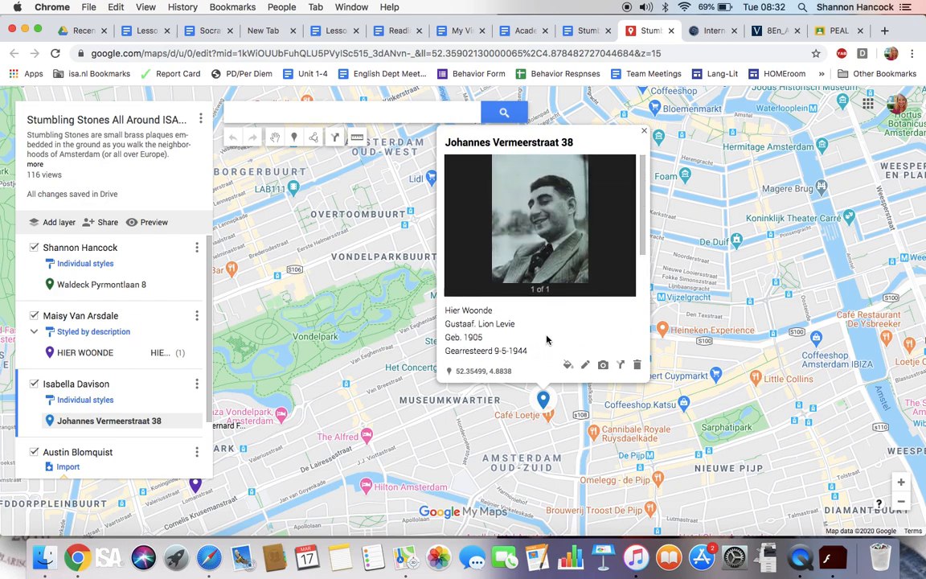
mouse_move(507, 230)
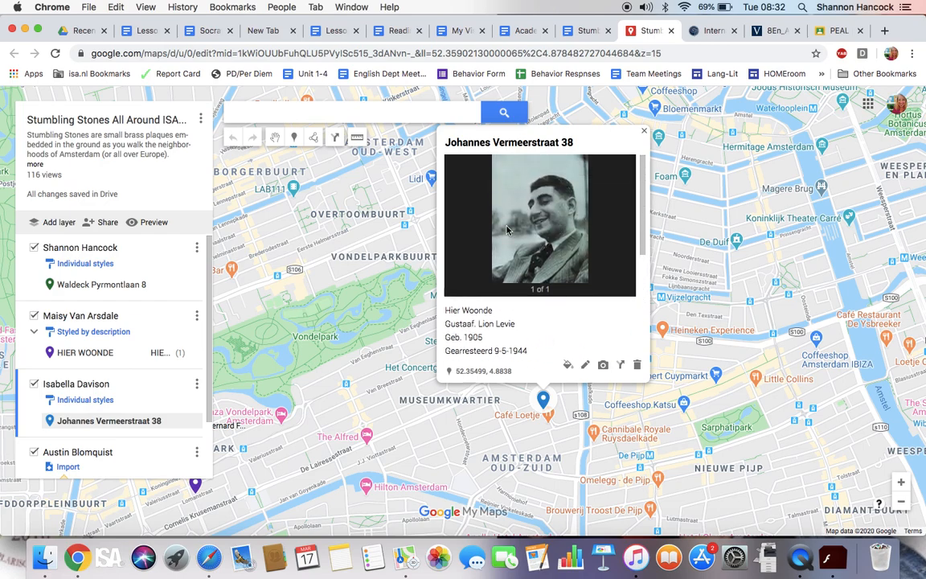
mouse_move(260, 324)
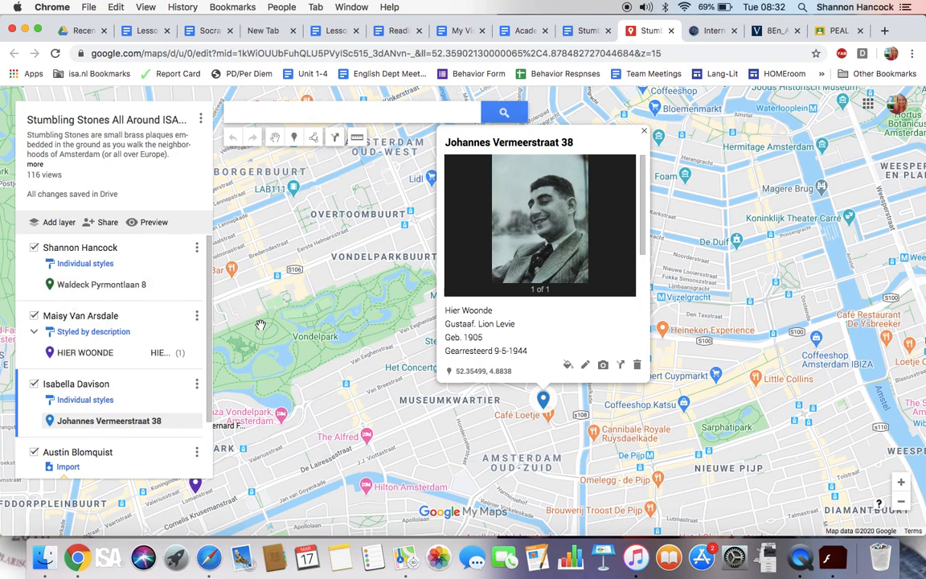
mouse_move(517, 249)
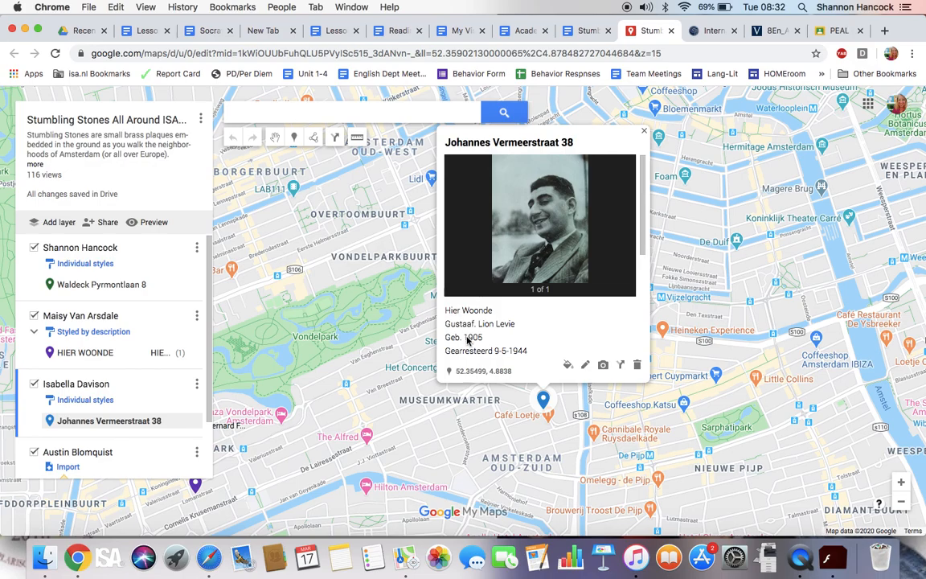
mouse_move(582, 263)
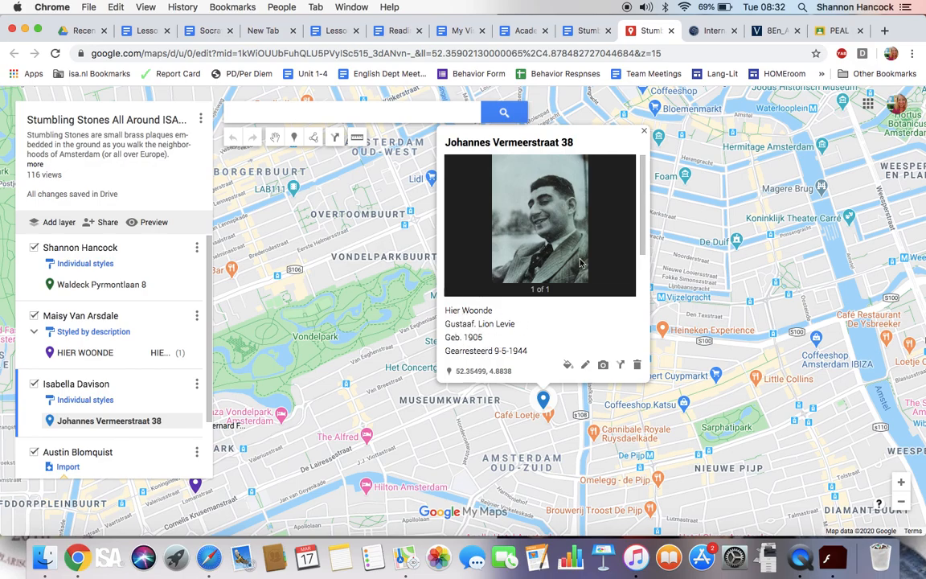
click(643, 130)
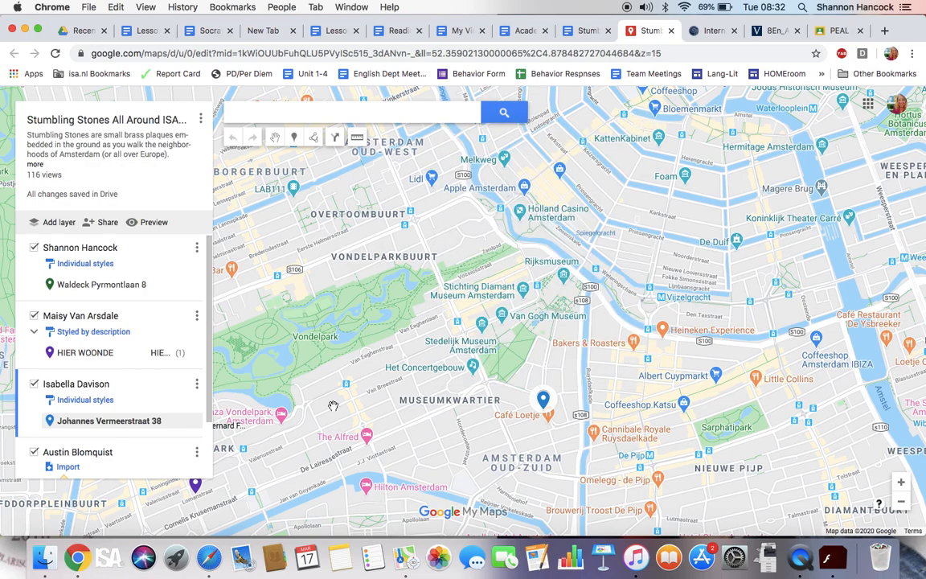
mouse_move(636, 555)
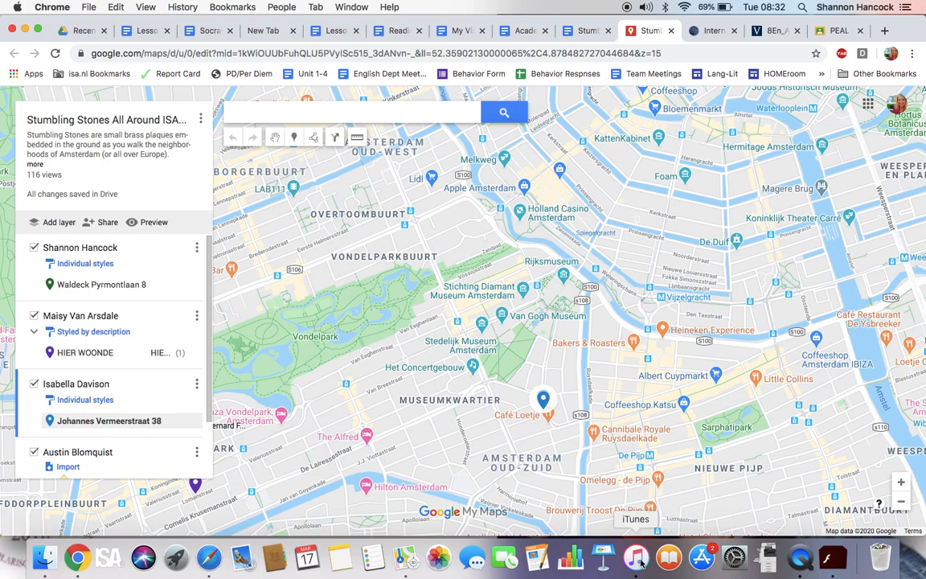